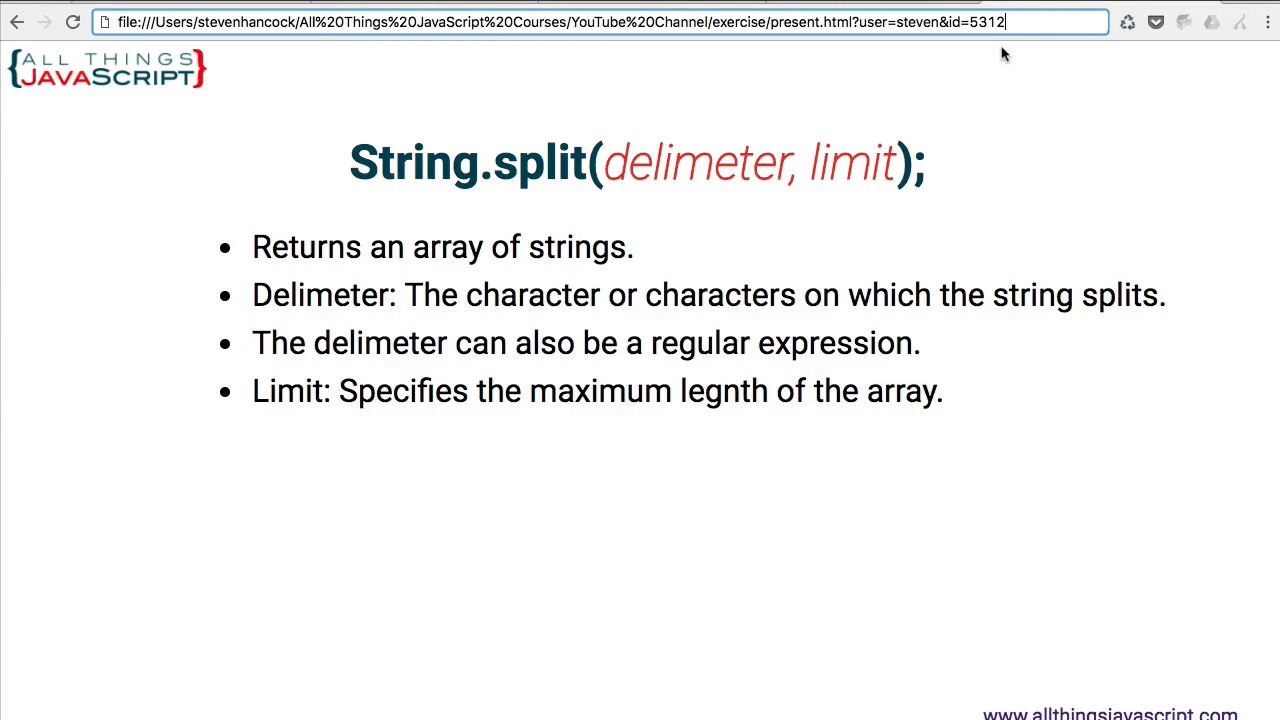
mouse_move(725, 82)
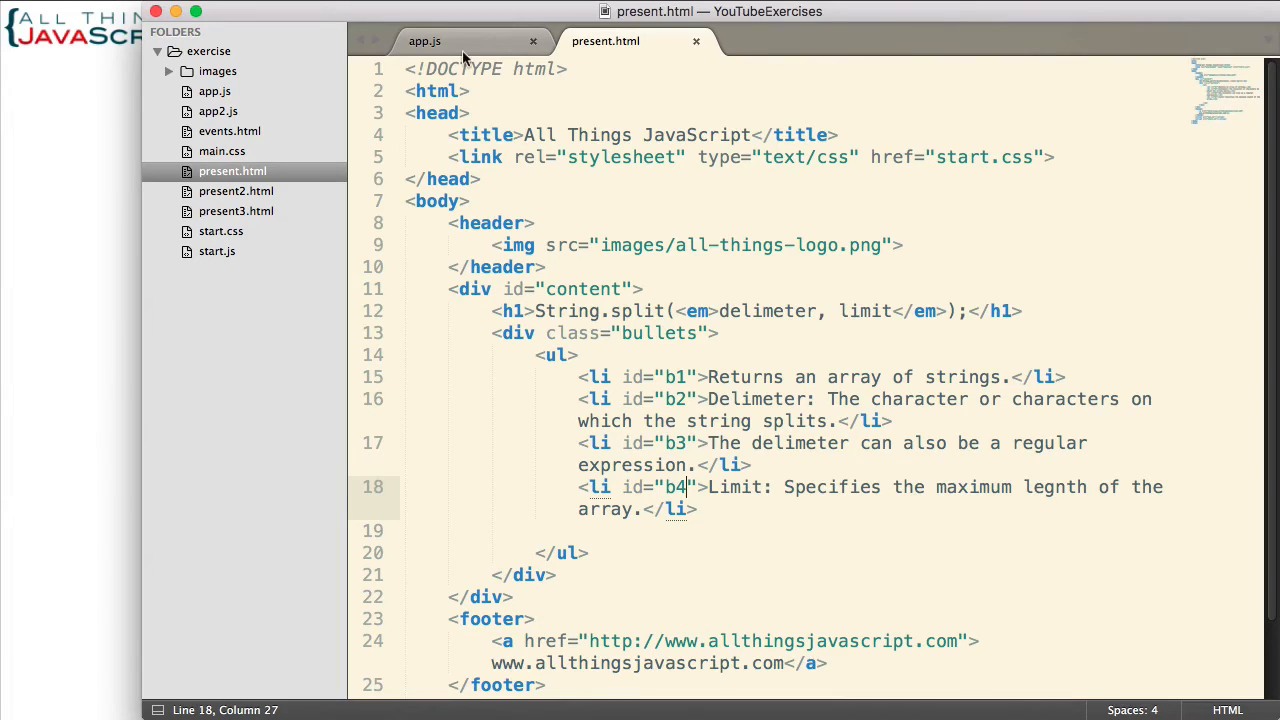
Declare var url = window.location.href; on the first line of app.js.
left_click(424, 41)
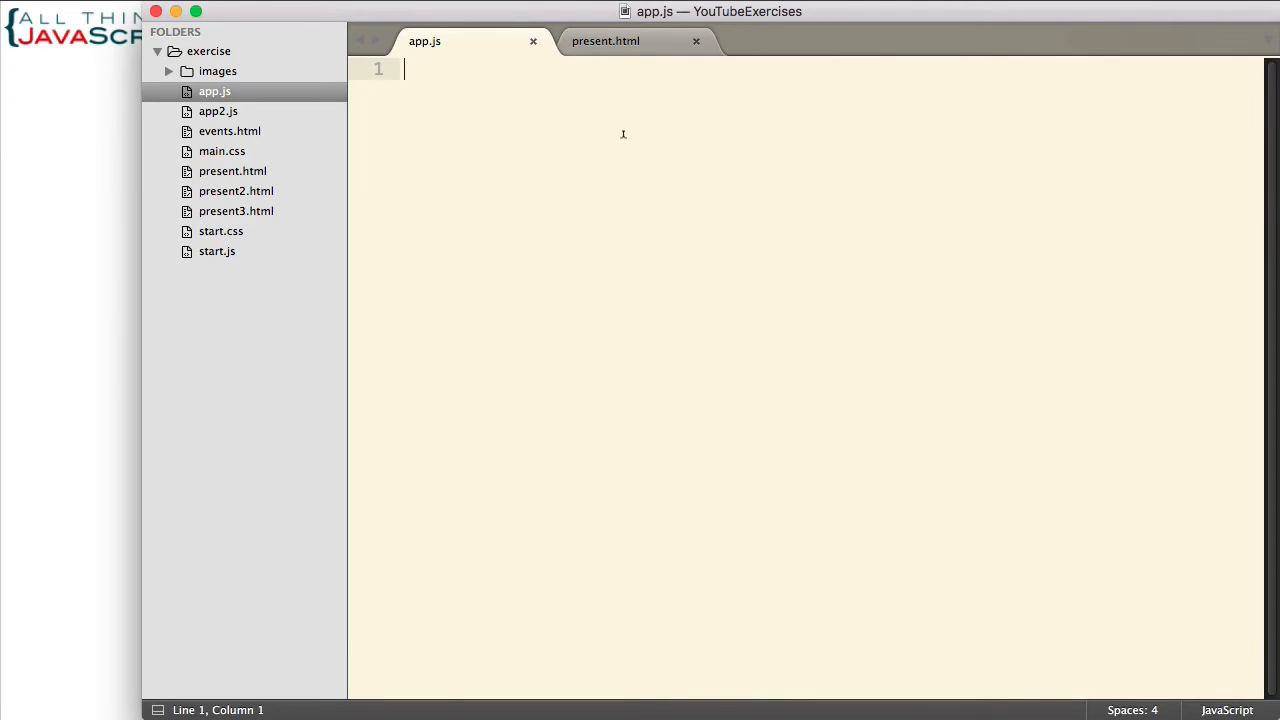
type("v")
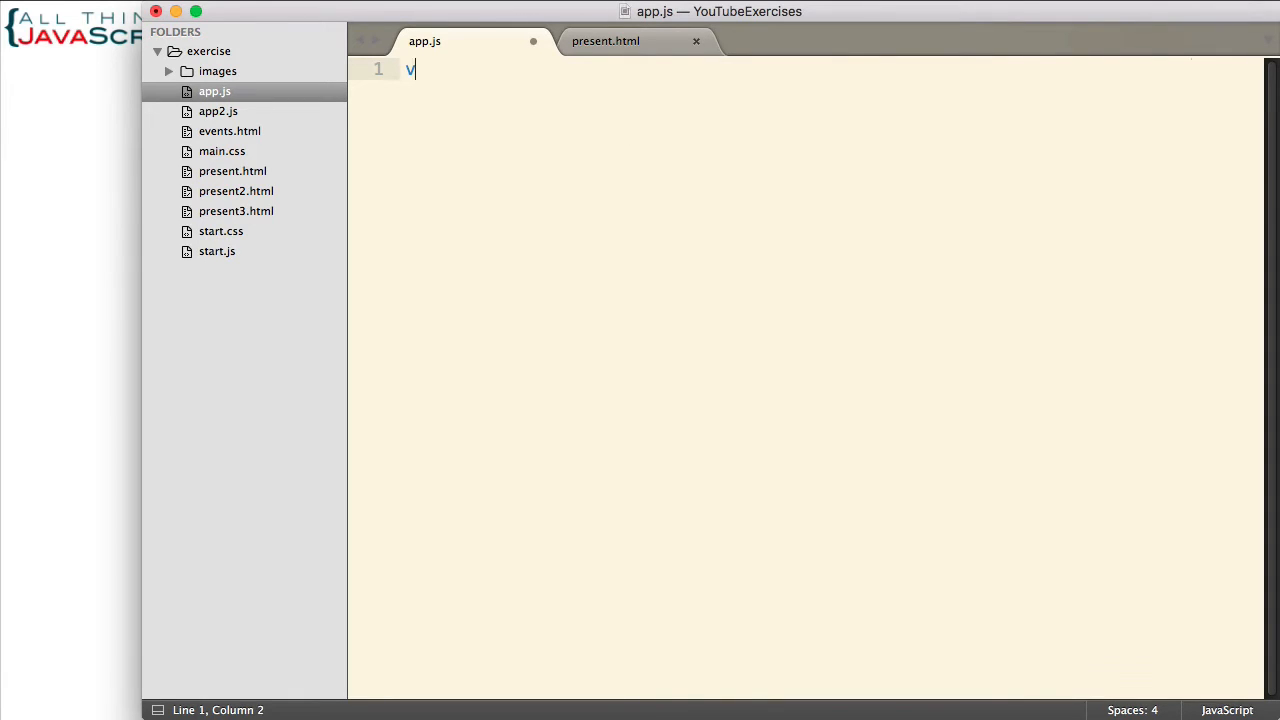
type("ar url")
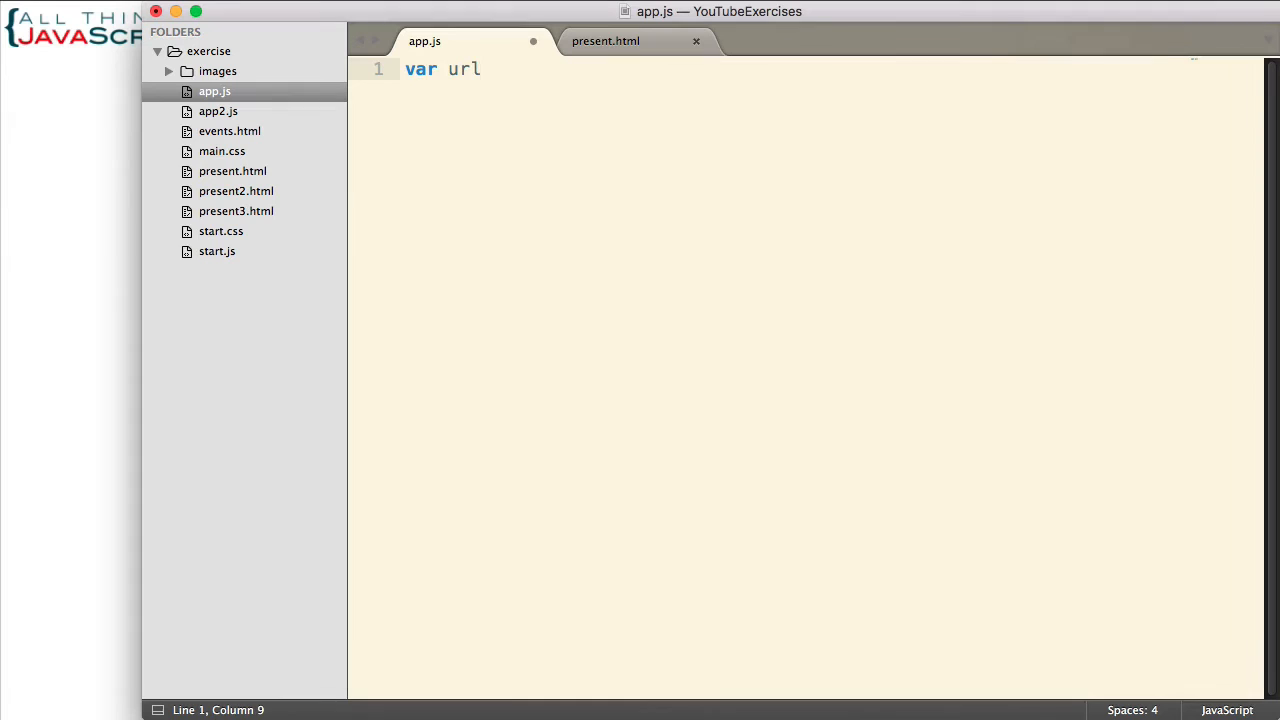
type("= window")
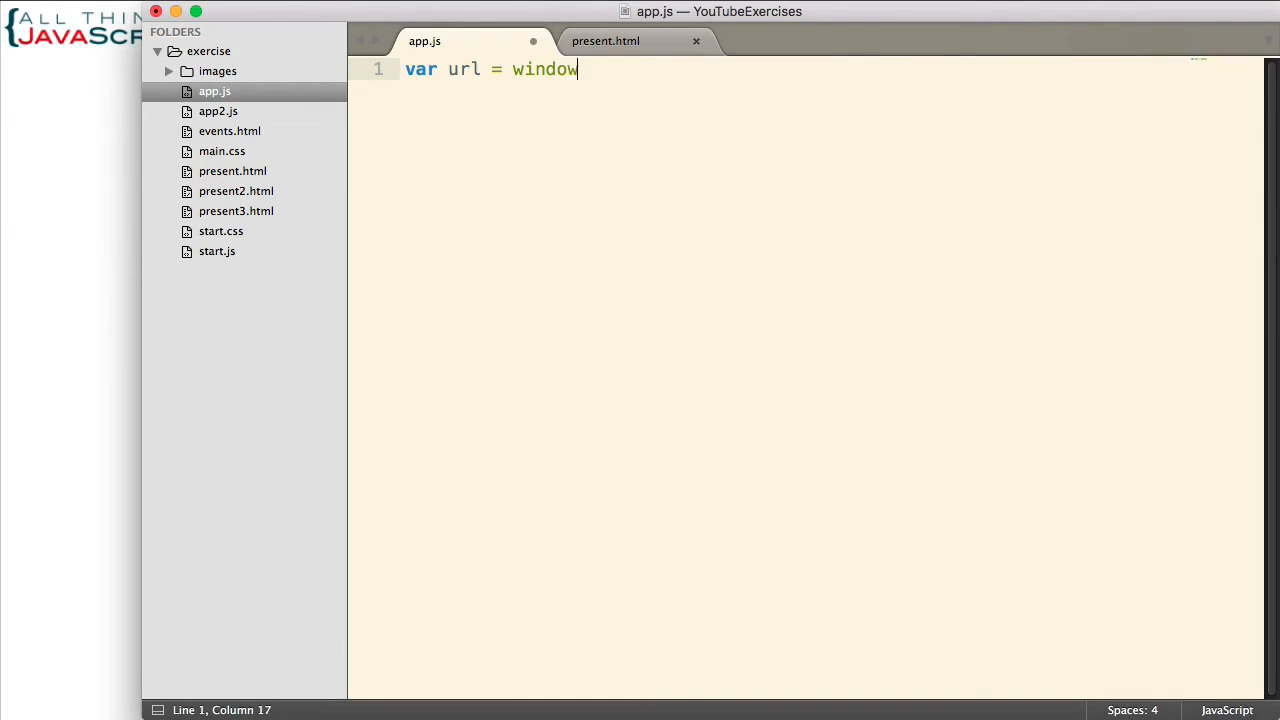
type(".")
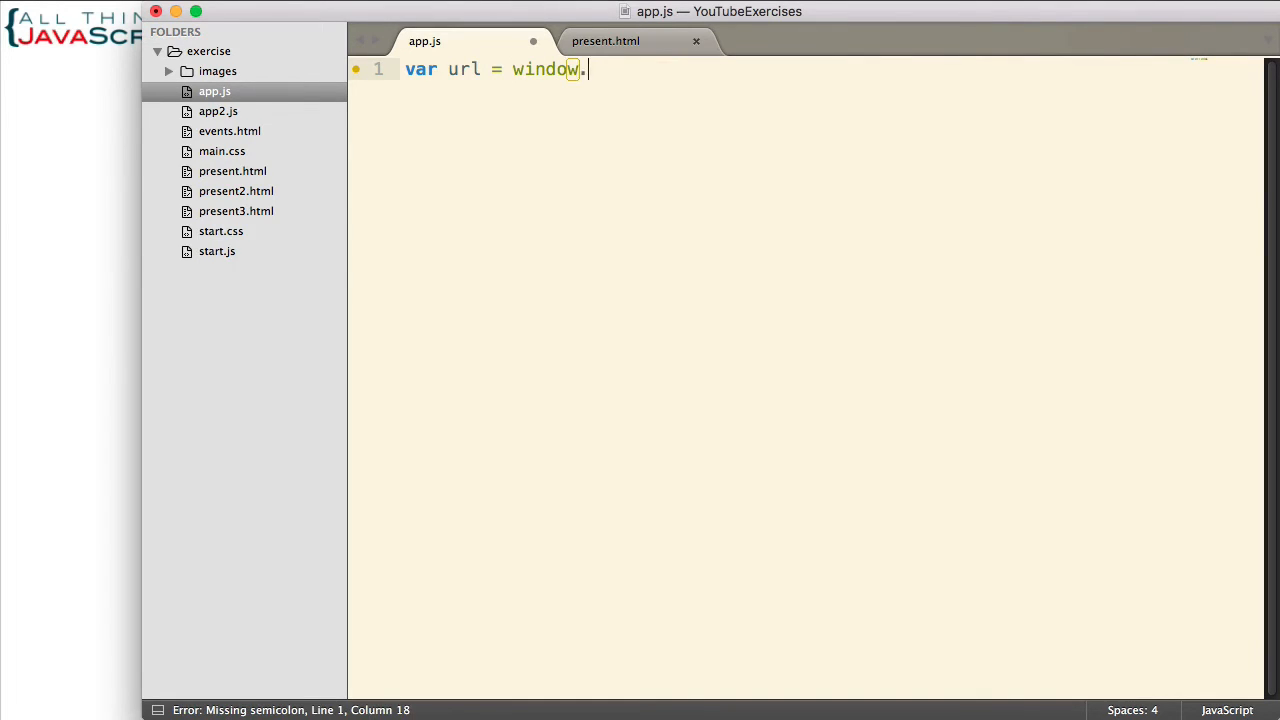
type(".")
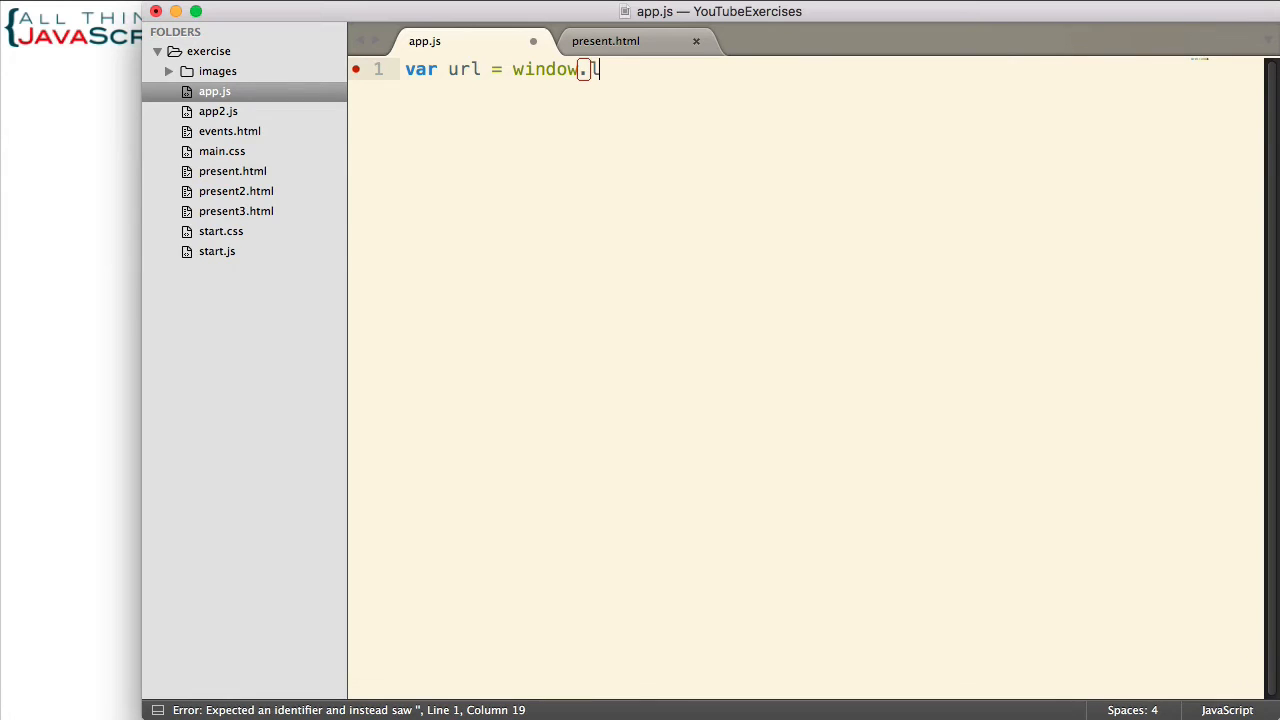
type("location")
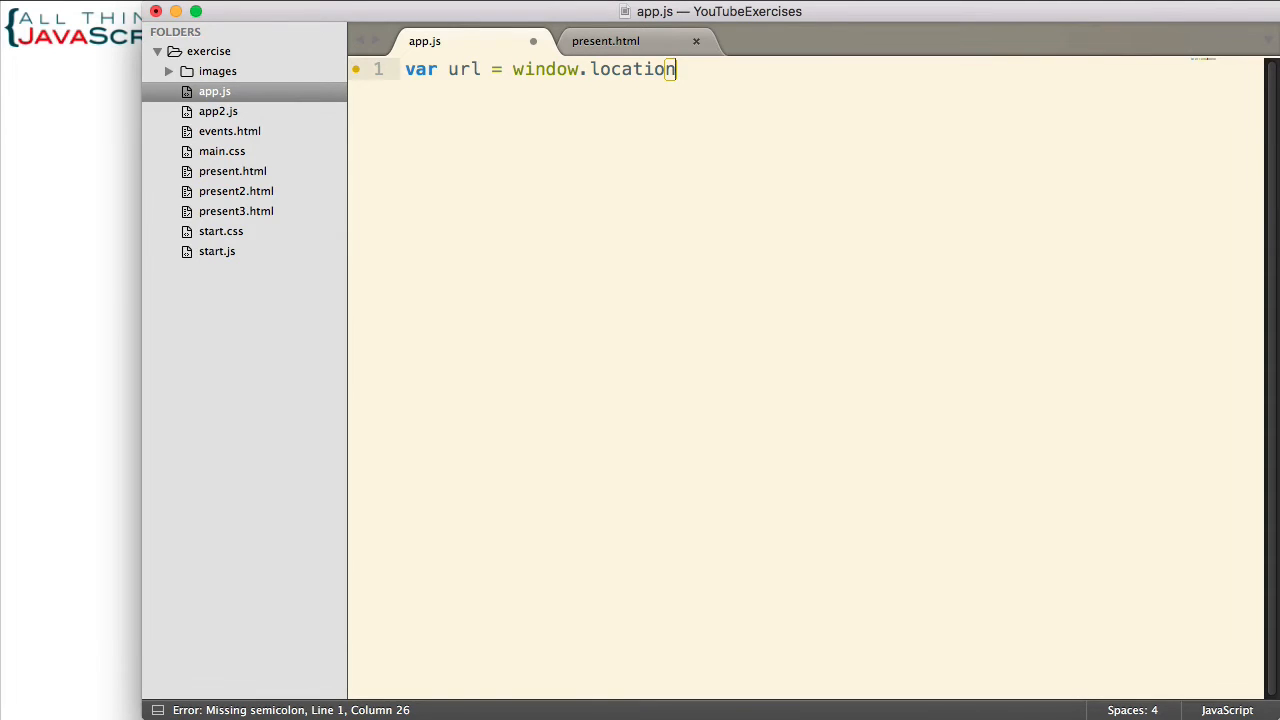
type(".")
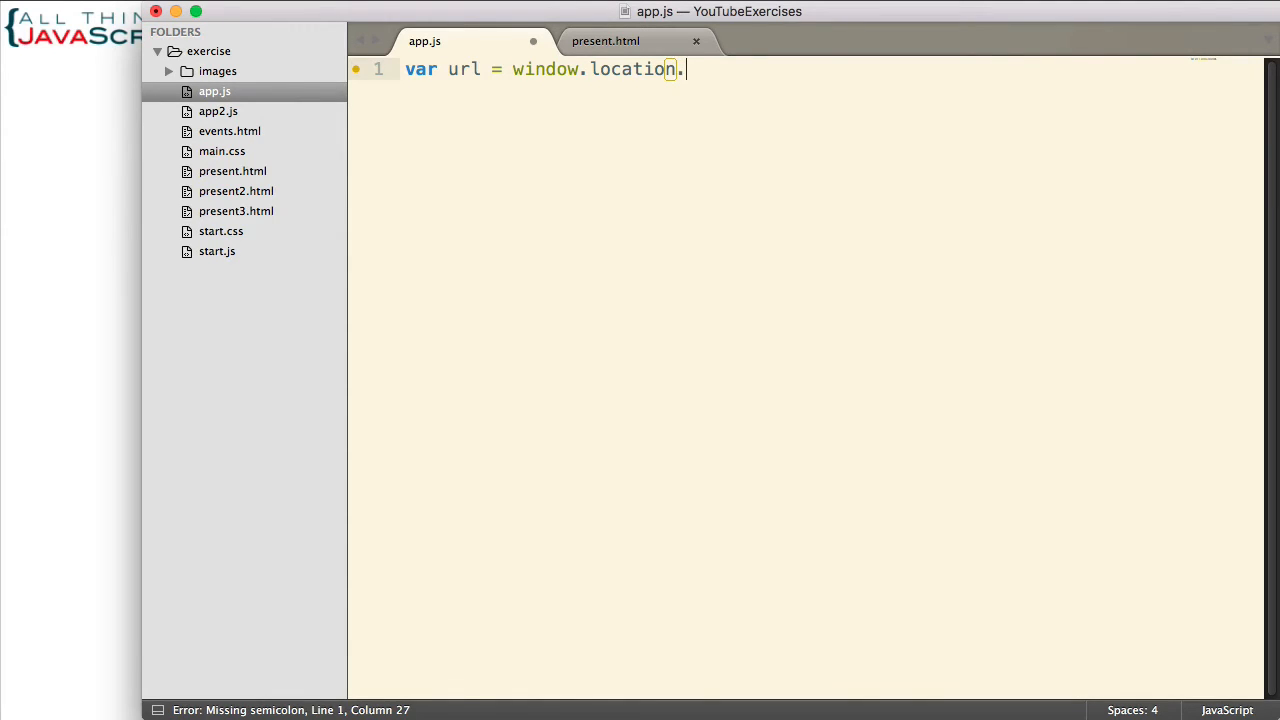
type("href")
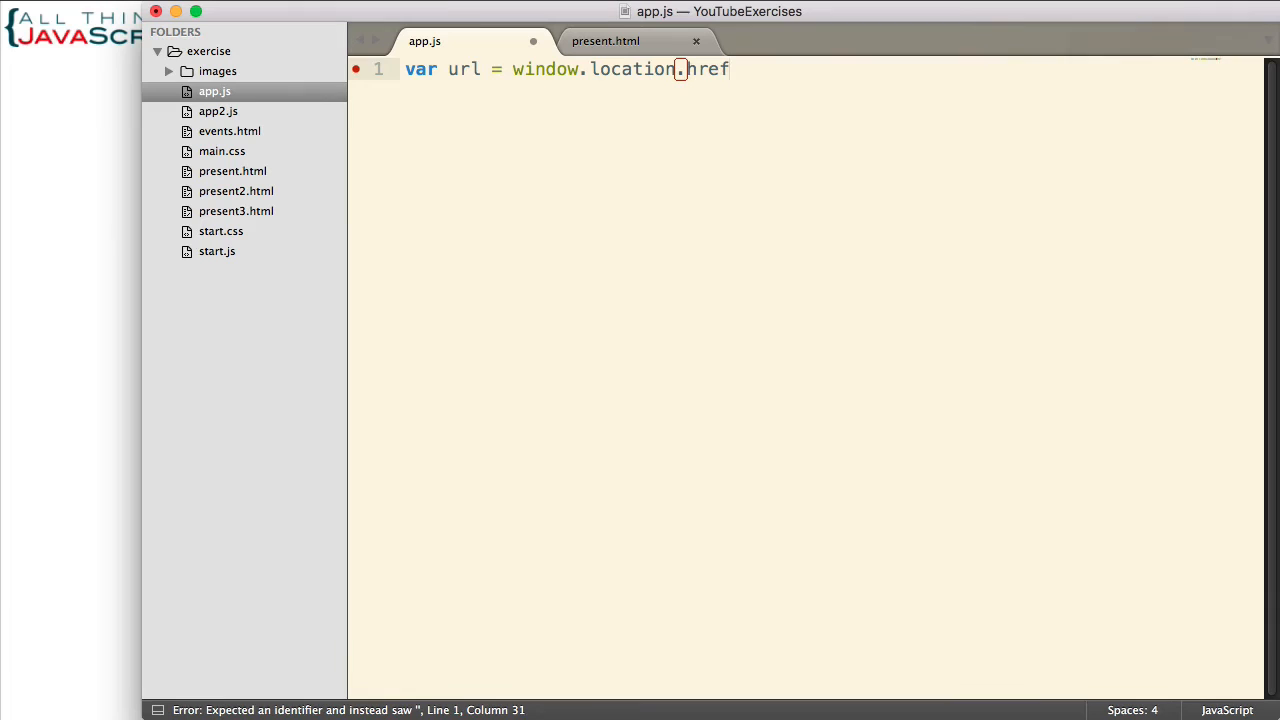
type(";")
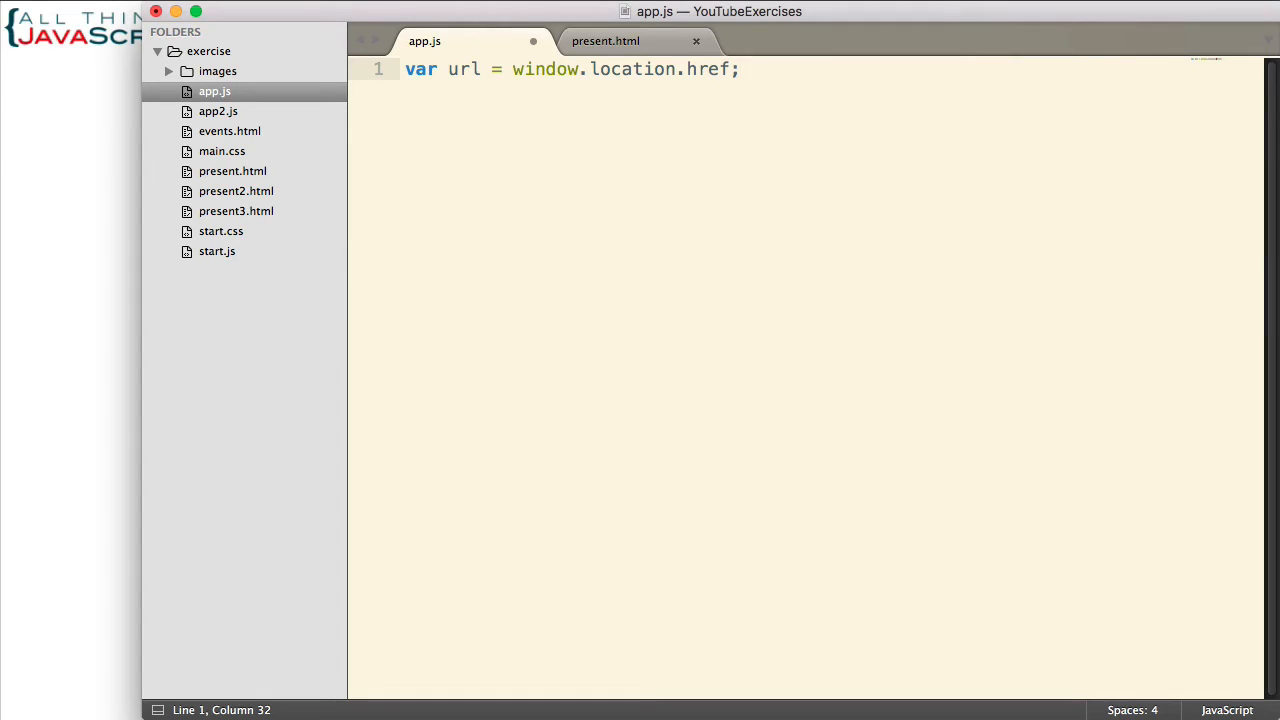
Add console.log(url); on the next line and save app.js.
key("Enter")
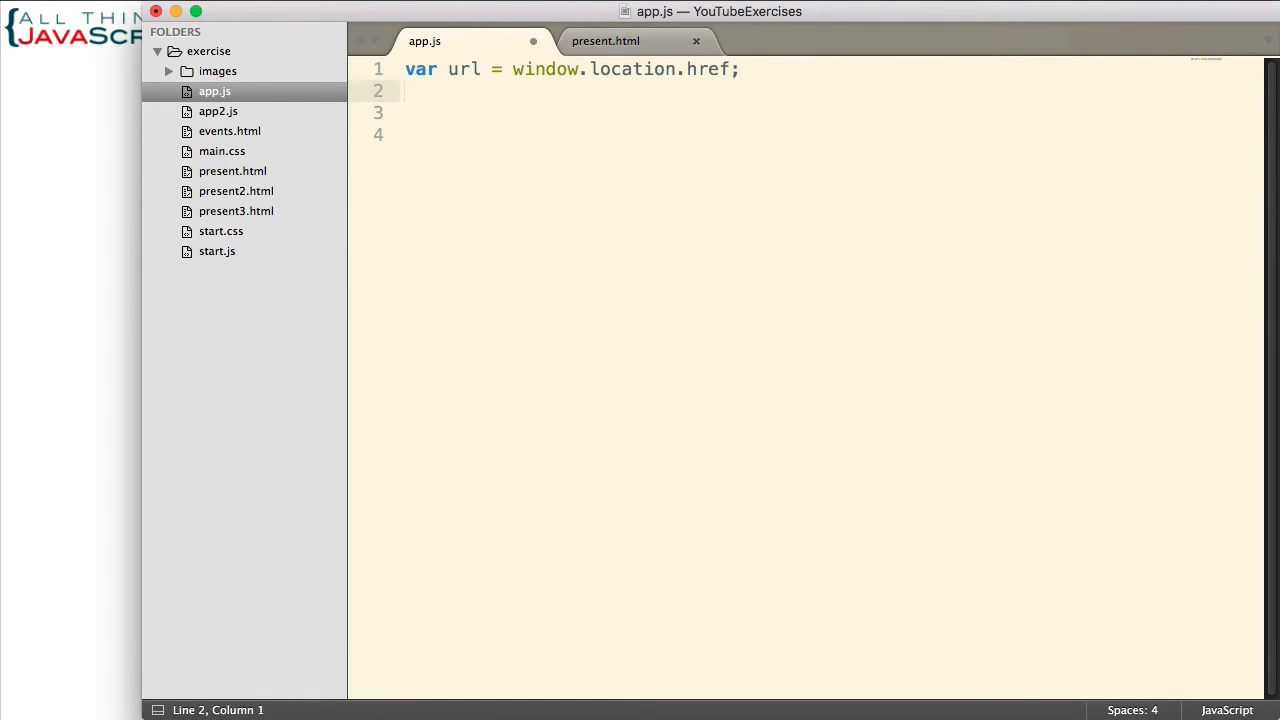
type("console")
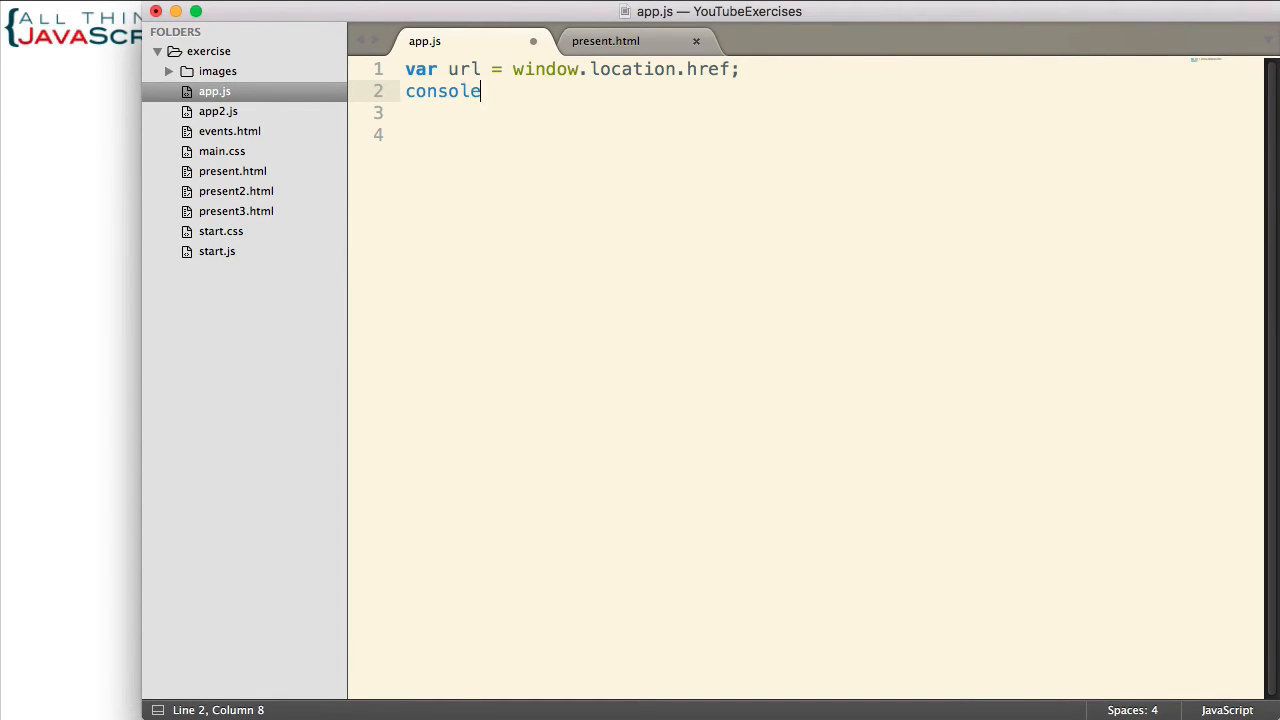
type(".log")
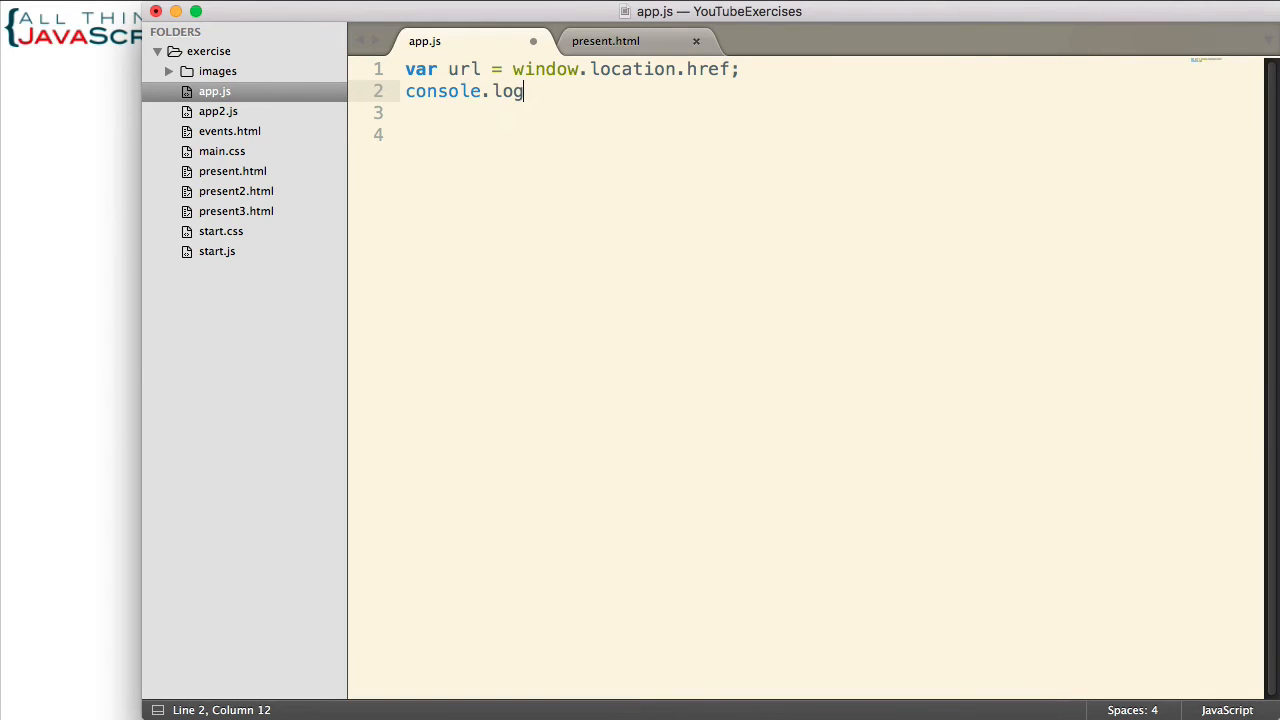
type("(url)")
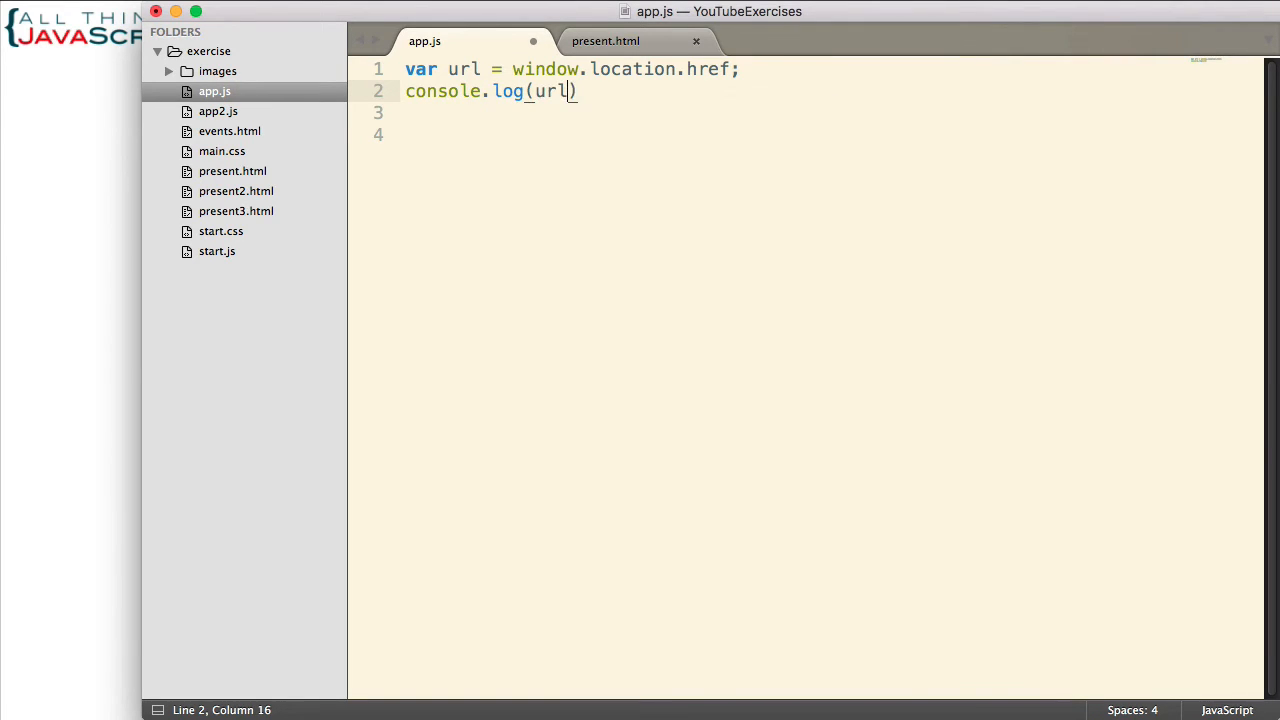
type(";")
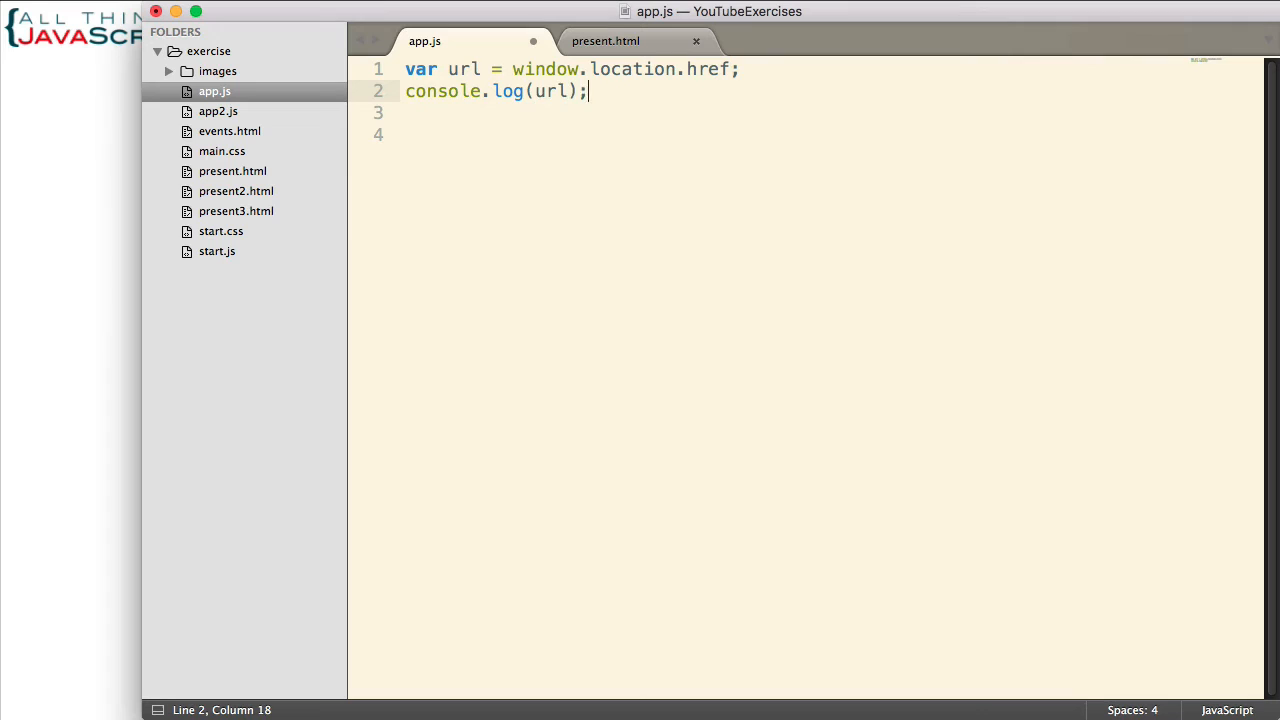
key("cmd+s")
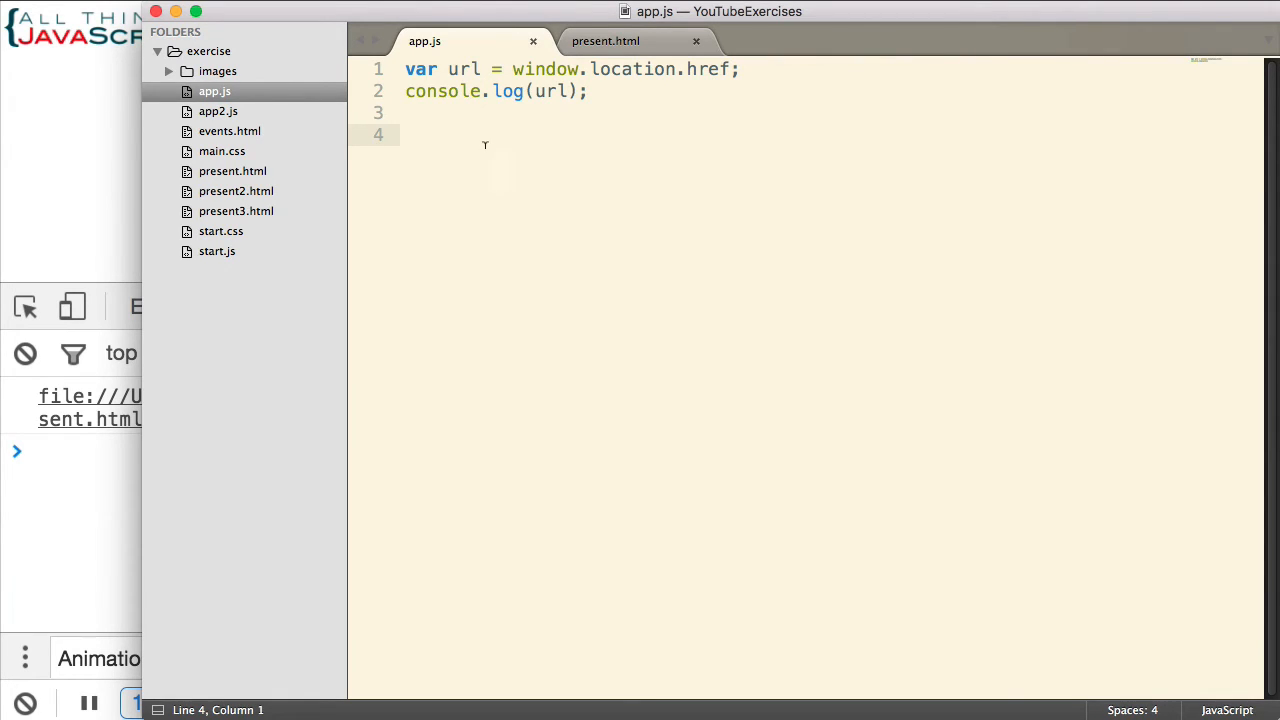
Begin a new line in app.js declaring var parts.
type("var parts")
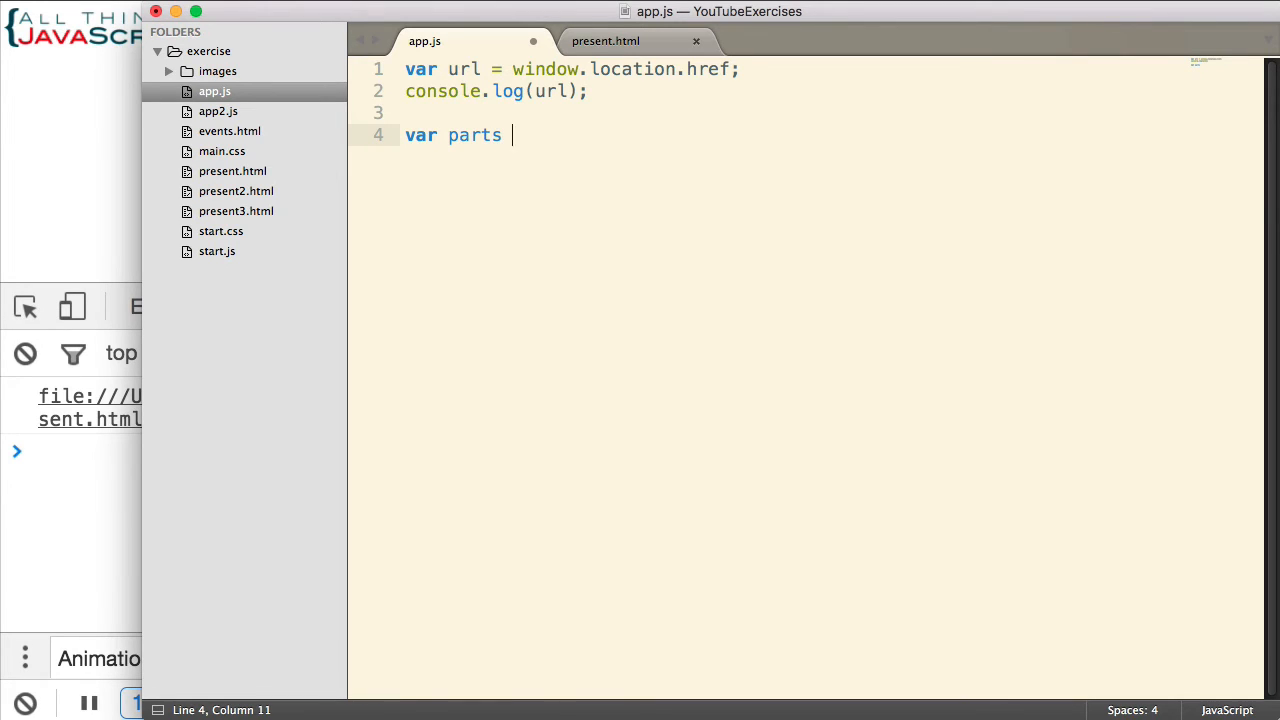
Assign parts the result of url.split("?") on line 4.
type("= url.")
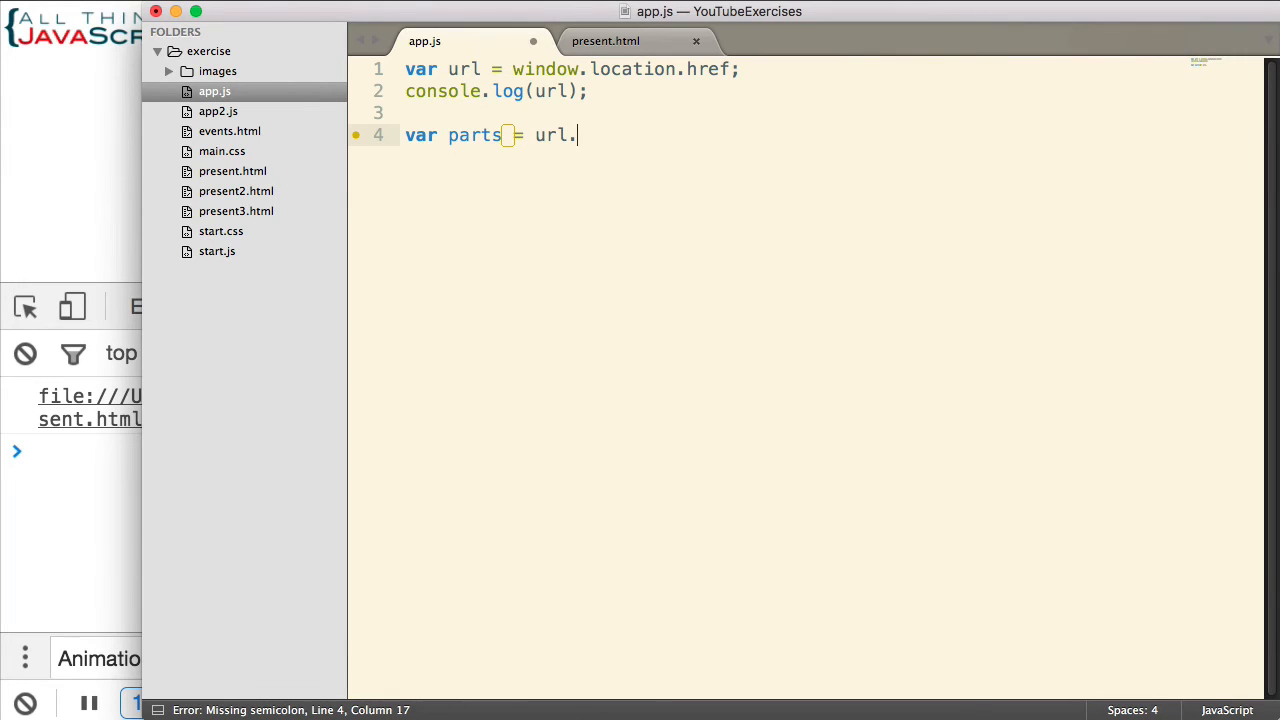
type("split")
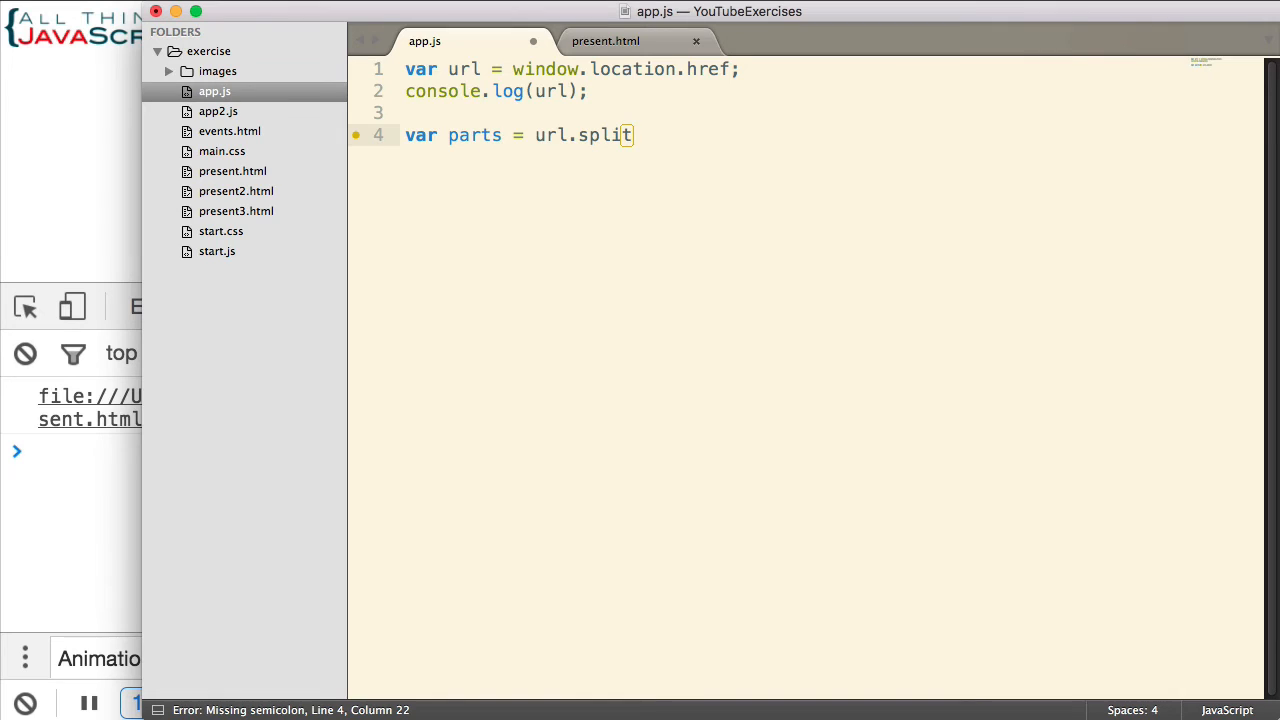
type("()")
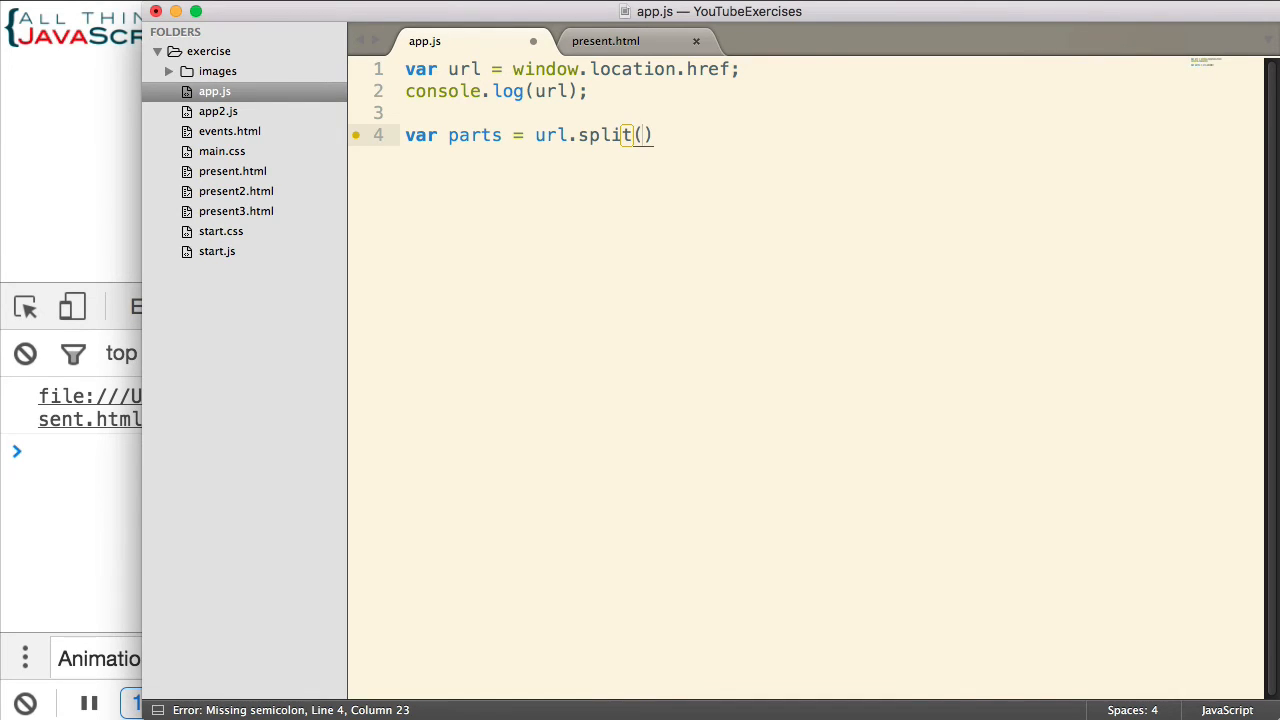
type("\"\"")
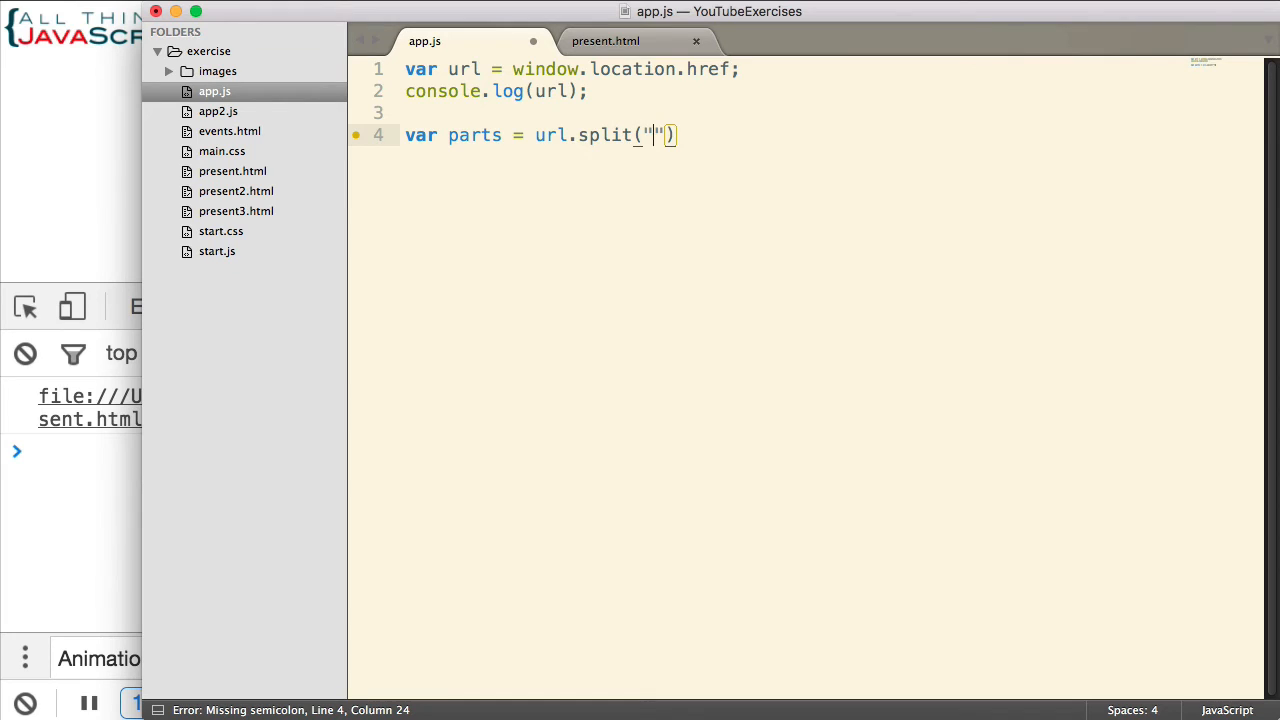
type("?")
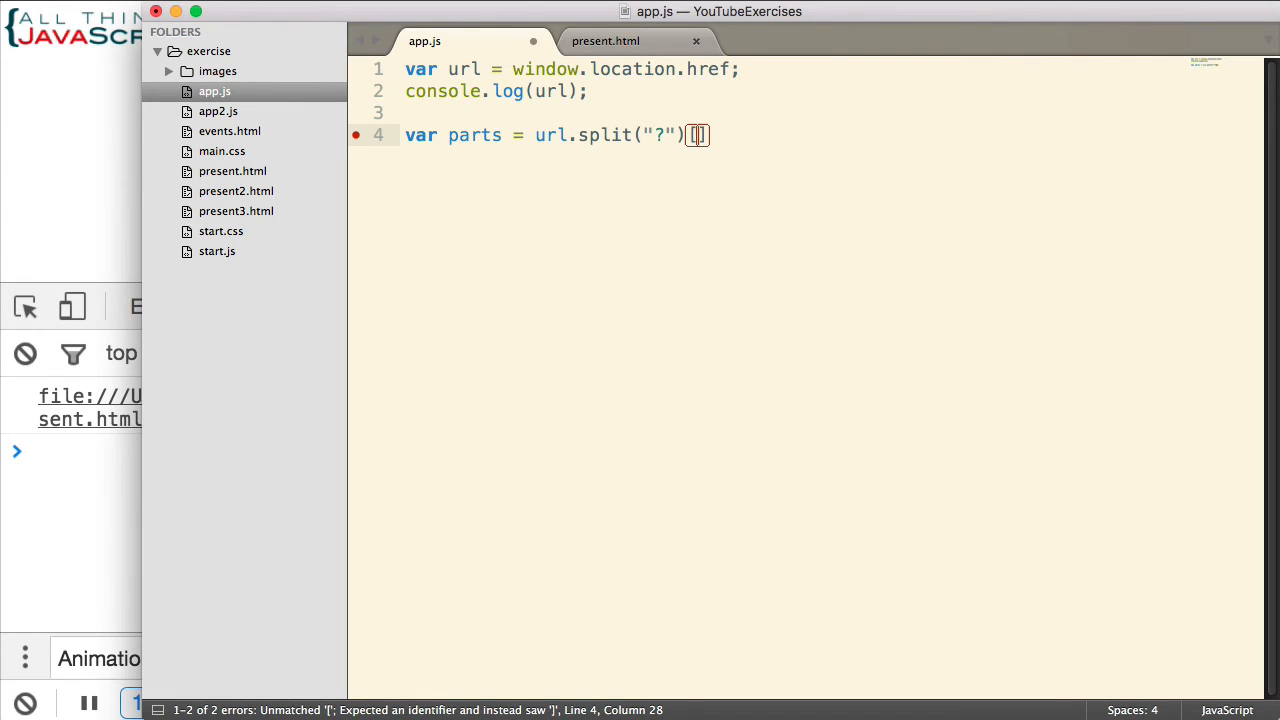
Complete line 4 as url.split("?")[1].split("&"); to split the query string.
key("Backspace")
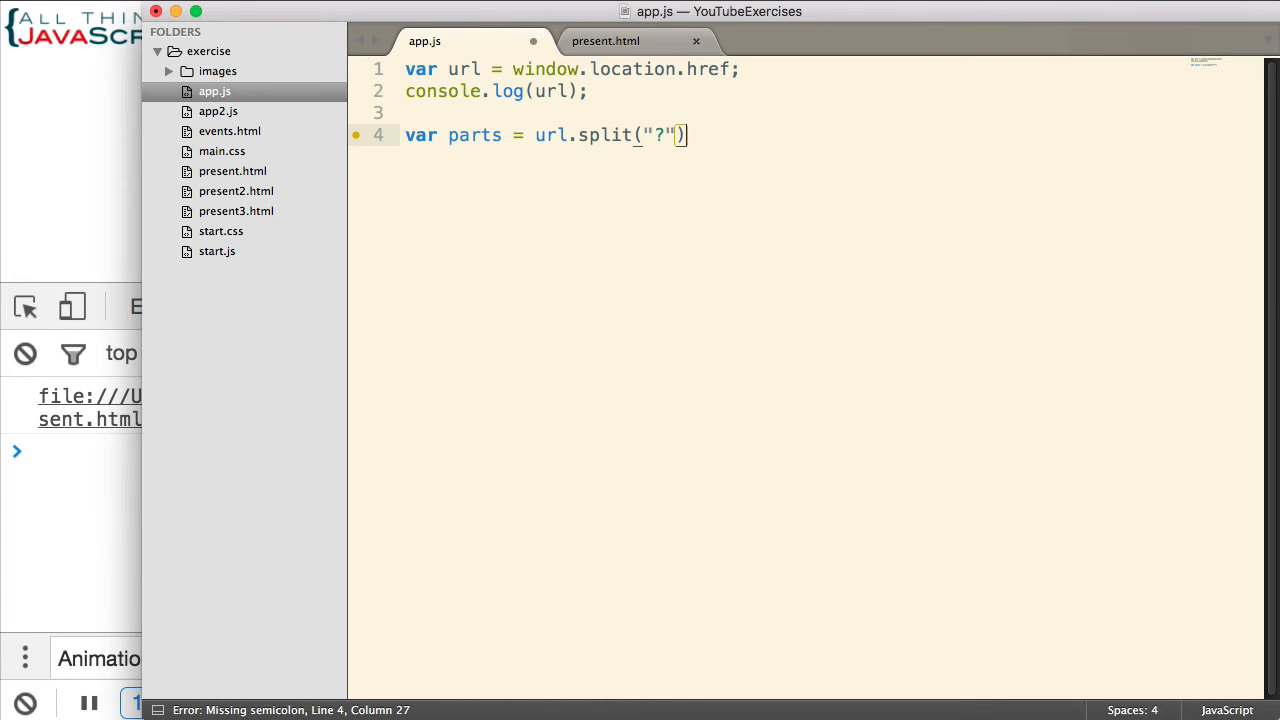
type("[]")
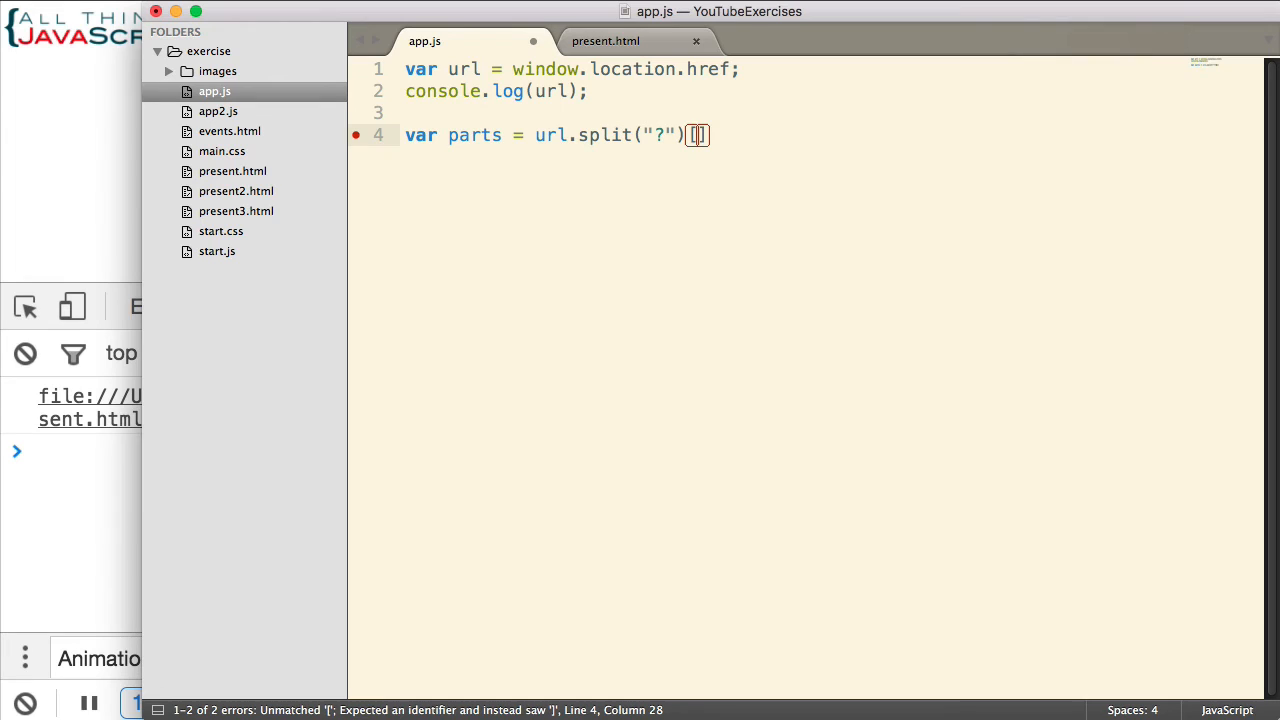
type("1")
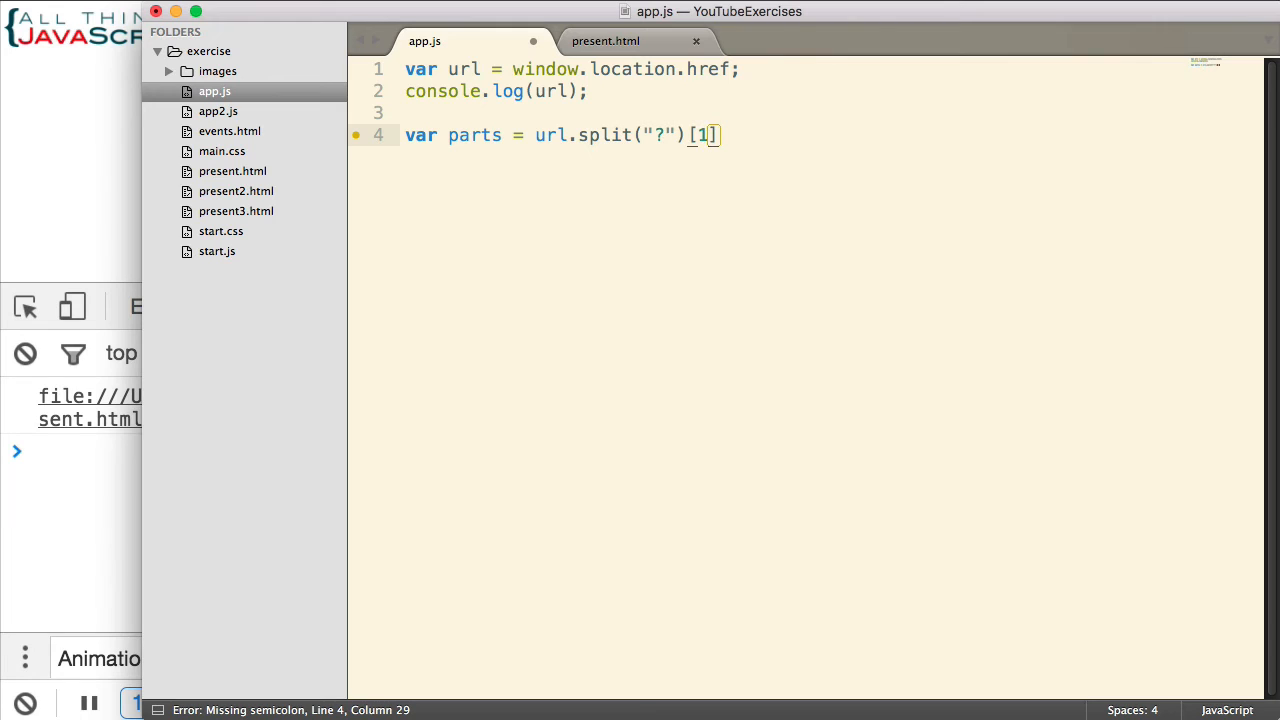
type(".")
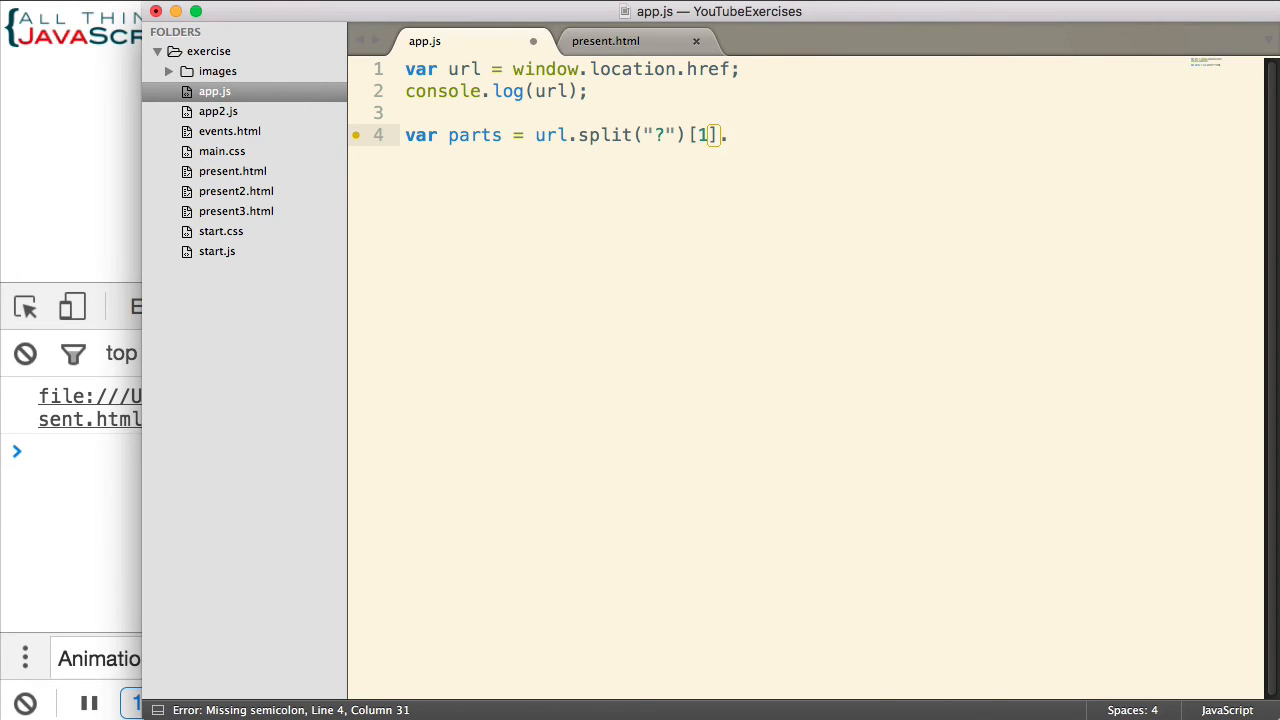
type("split")
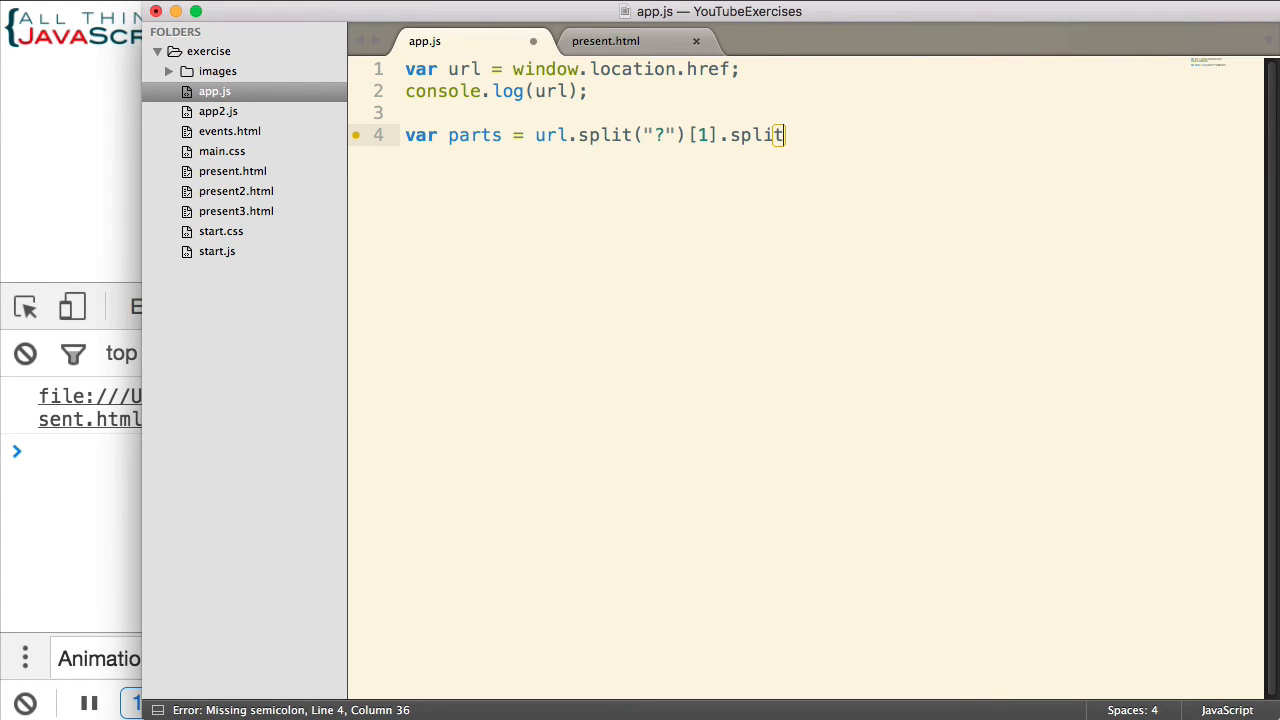
type("(\"&\")")
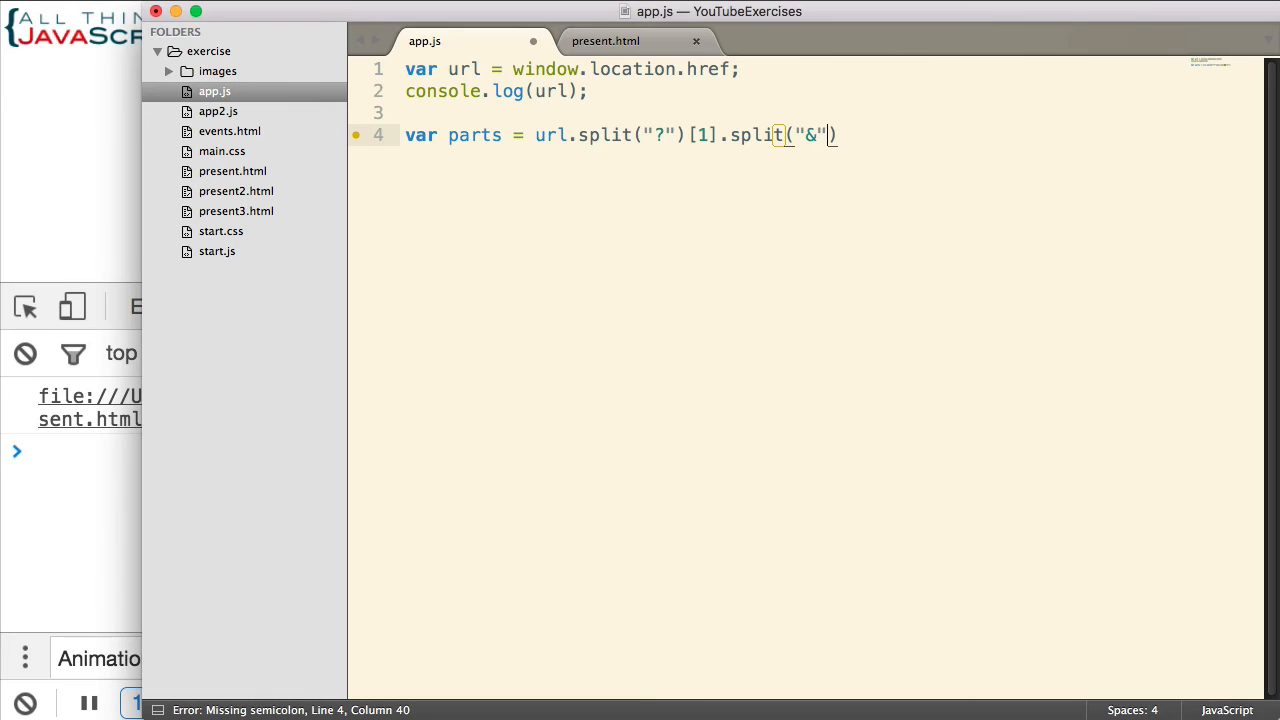
type(");")
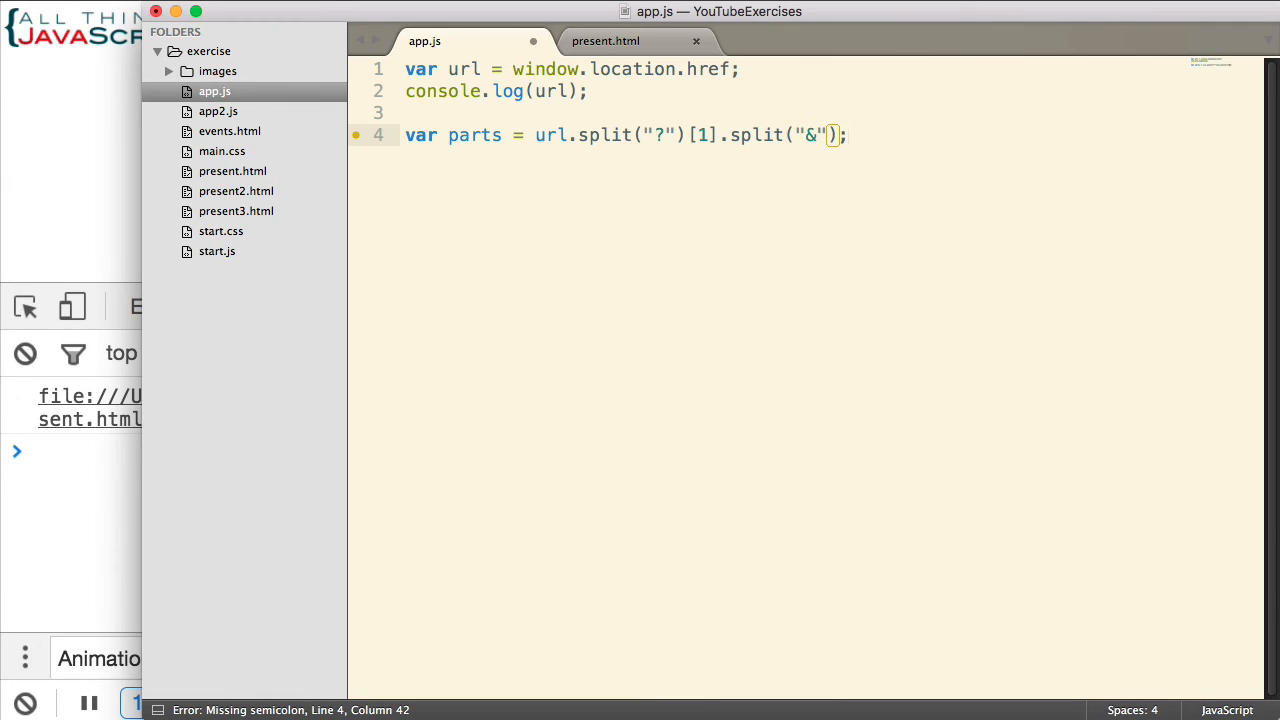
type(";")
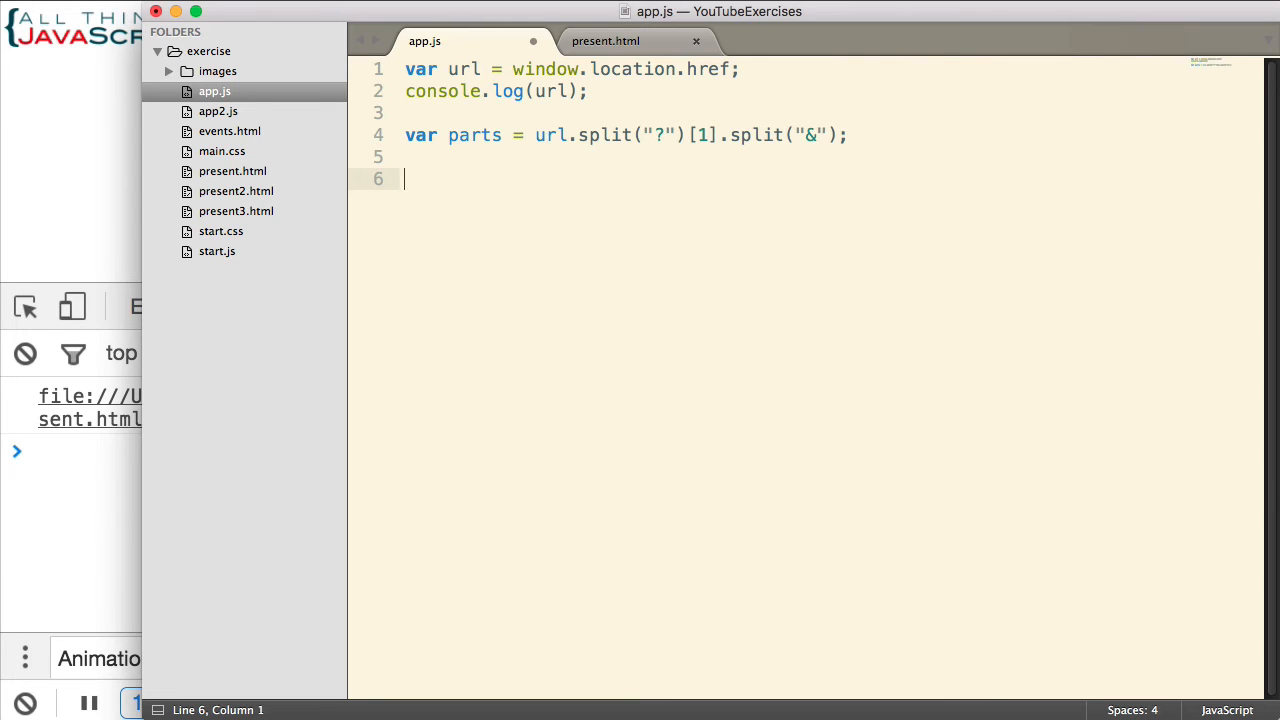
Add console.log(parts[0]); and console.log(parts[1]); on lines 6 and 7.
type("console.")
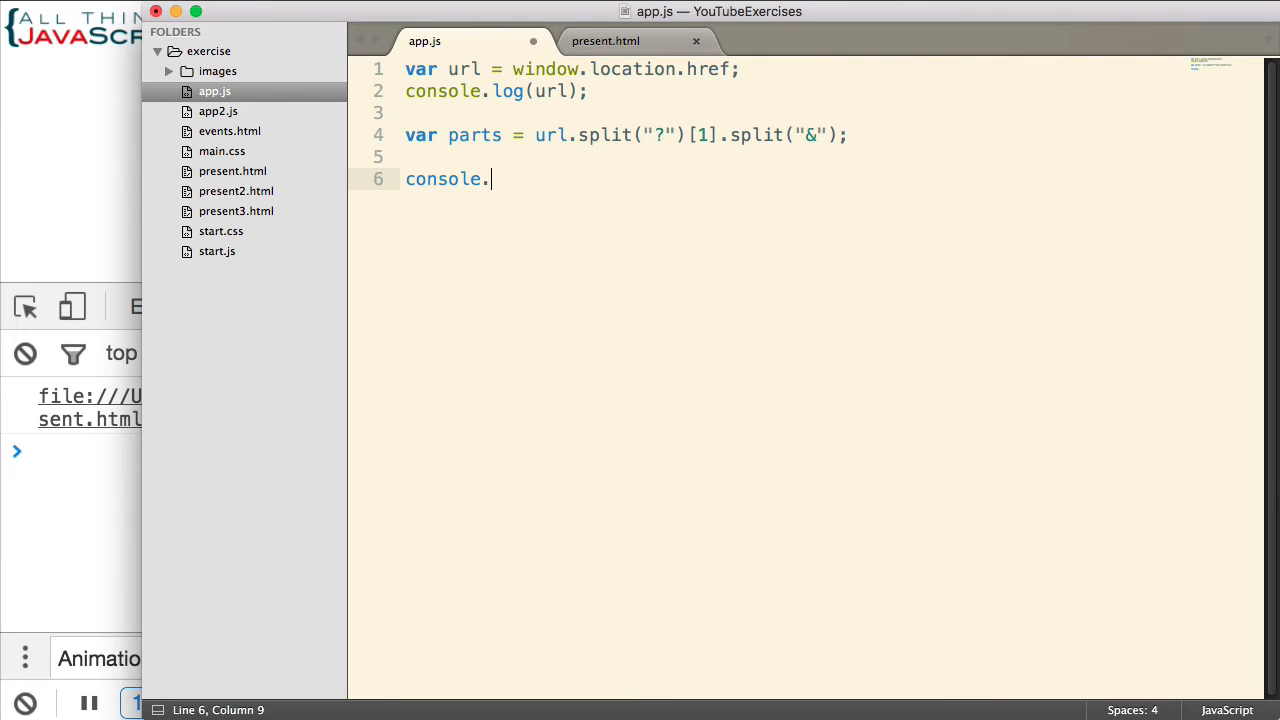
type("log(parts[])")
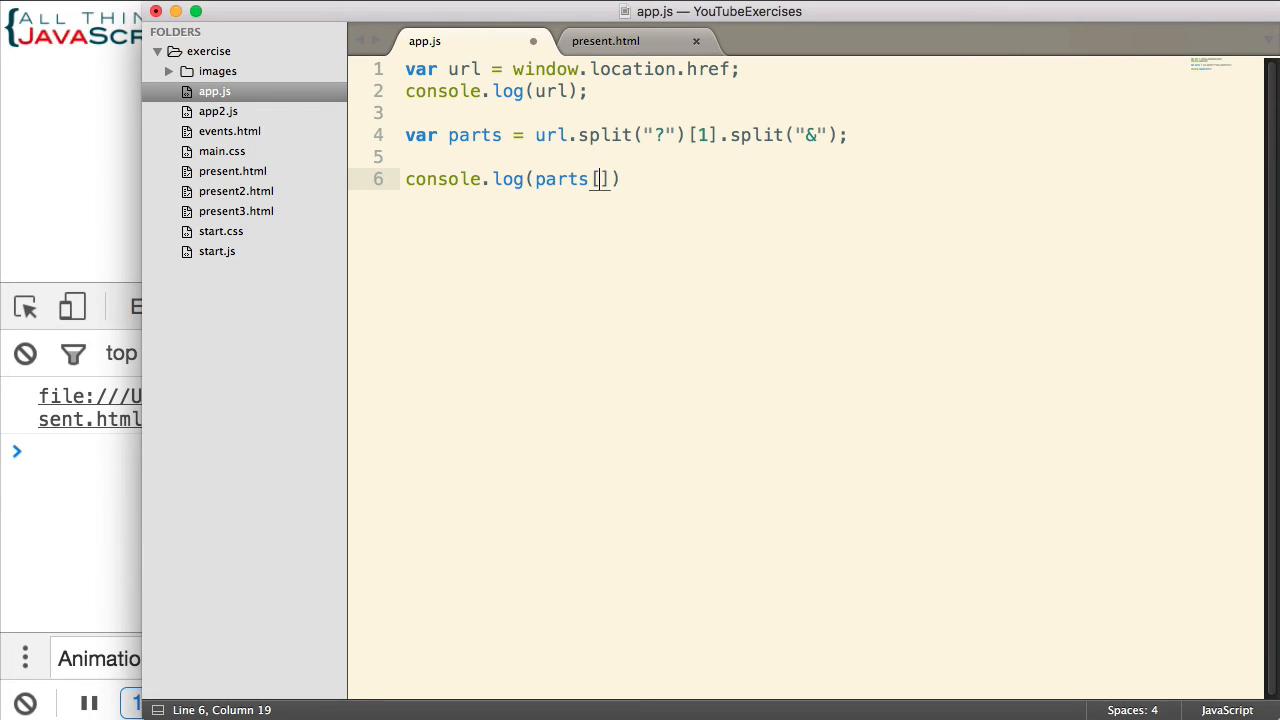
type("0);")
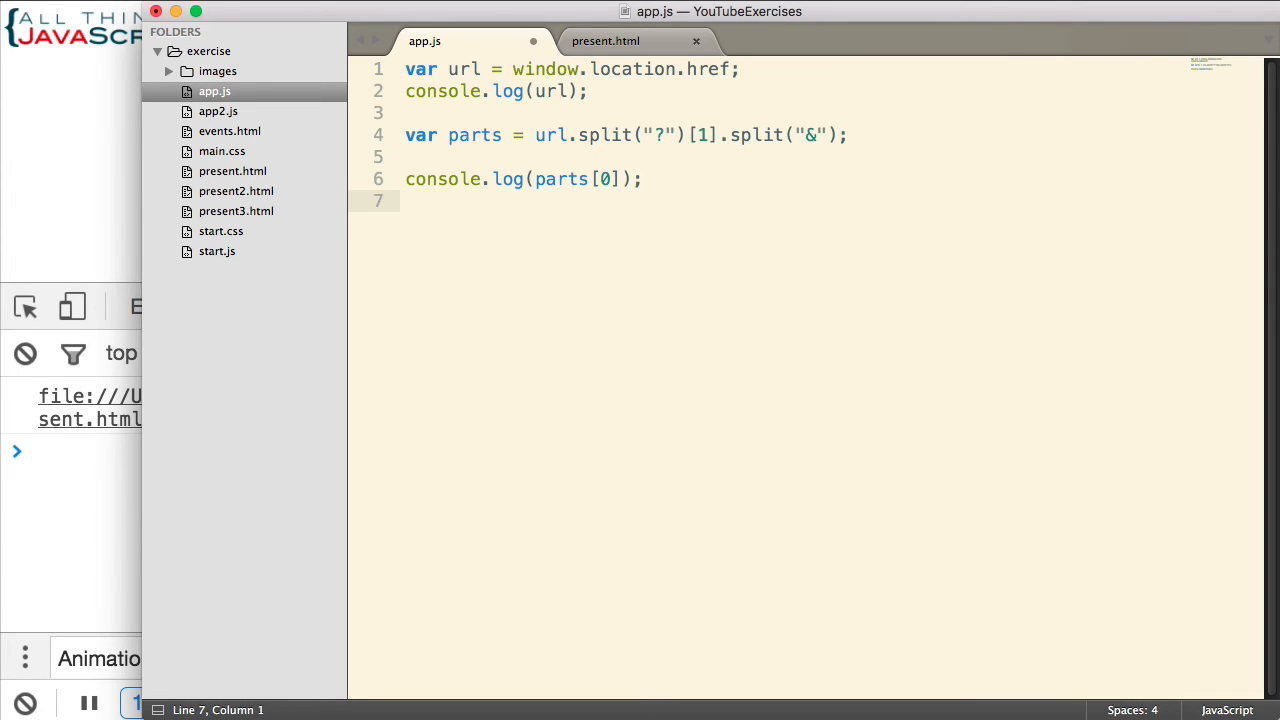
type("console.log")
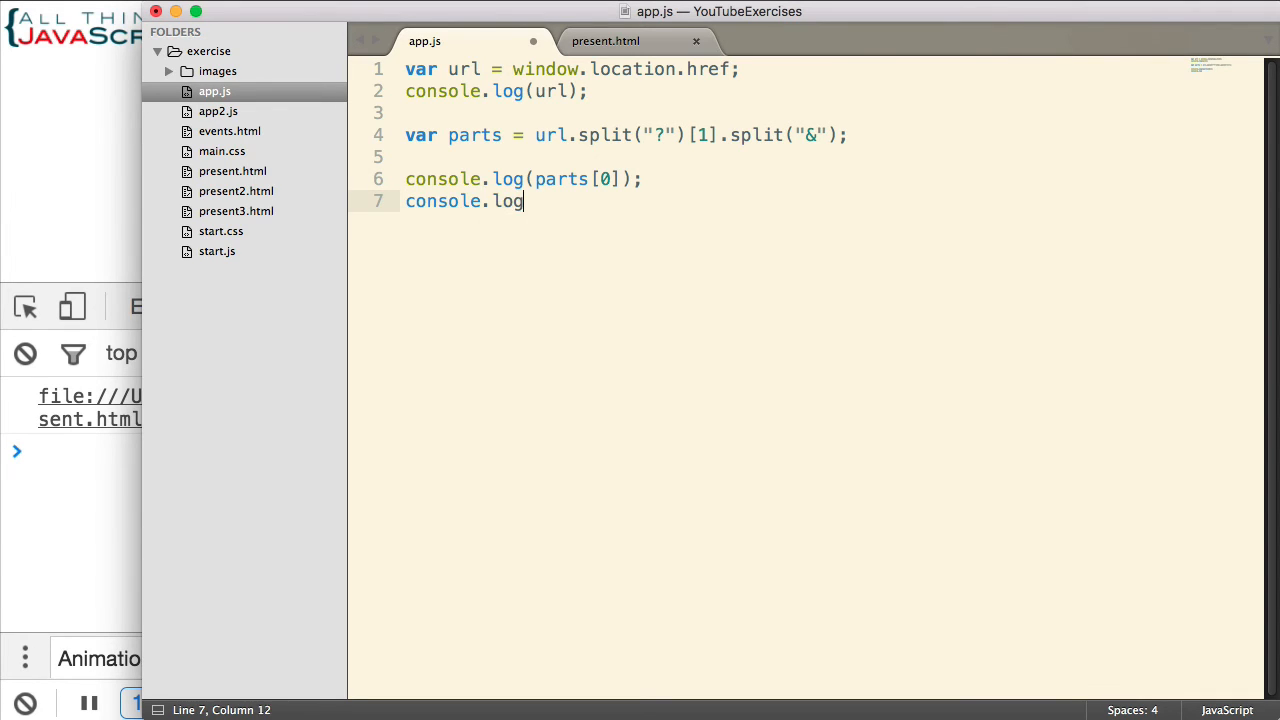
type("(parts)")
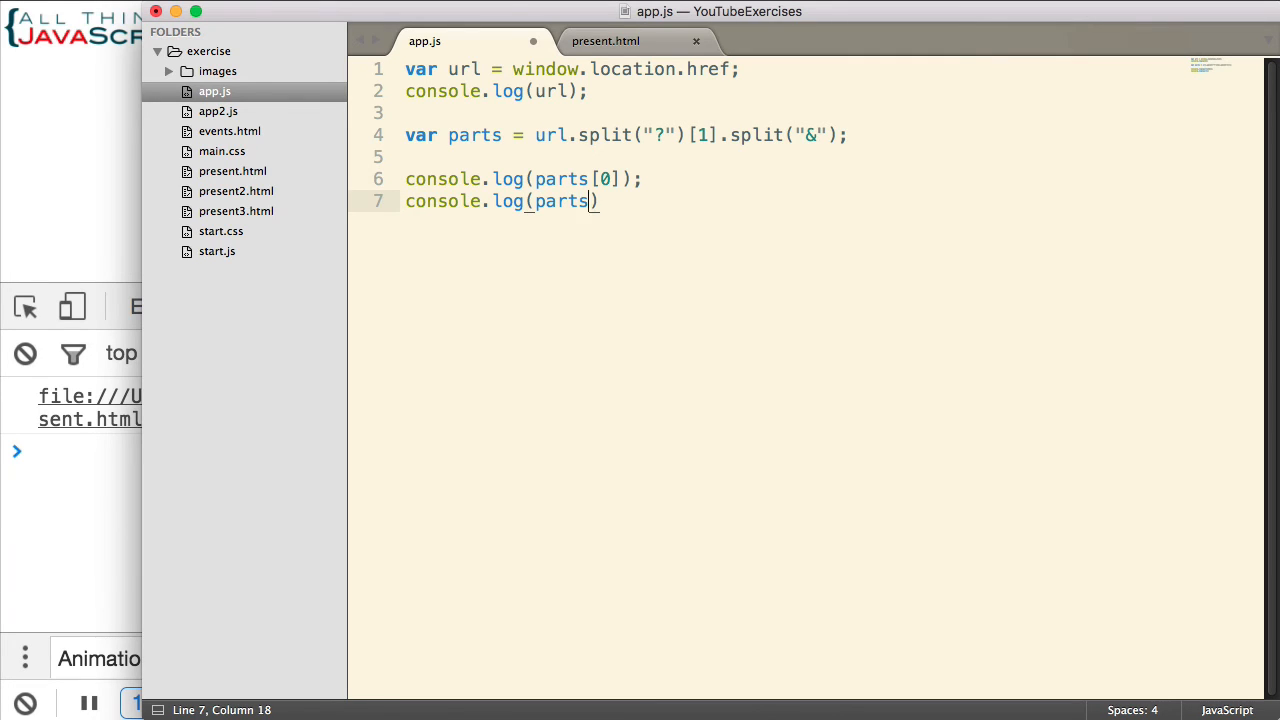
type("[1]")
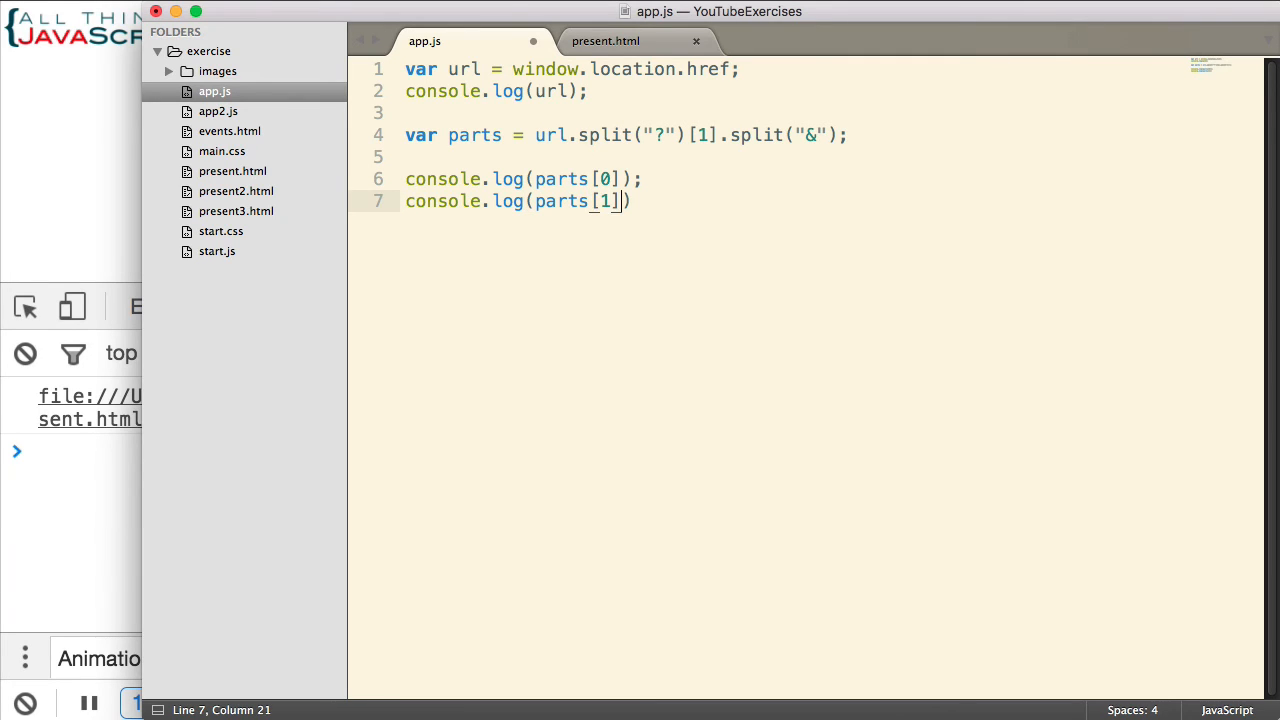
type(";")
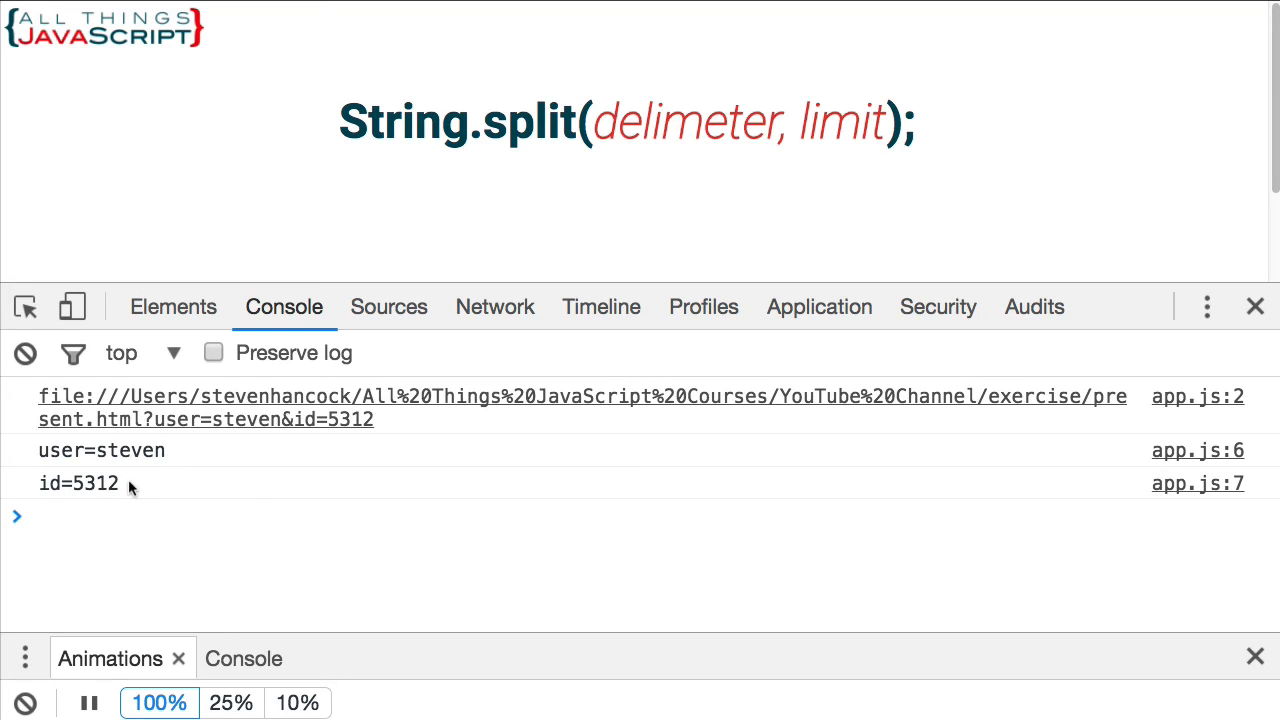
mouse_move(247, 501)
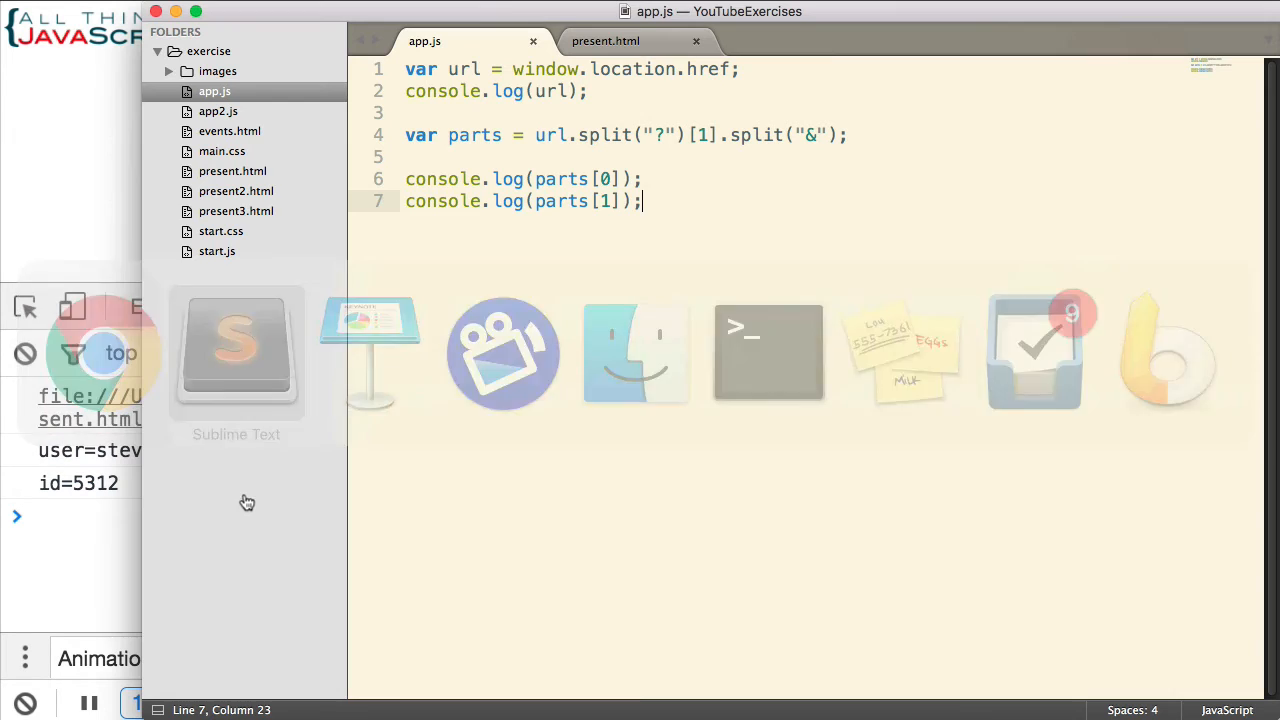
Declare var str = "The cow jumped over the moon"; on line 9.
key("enter")
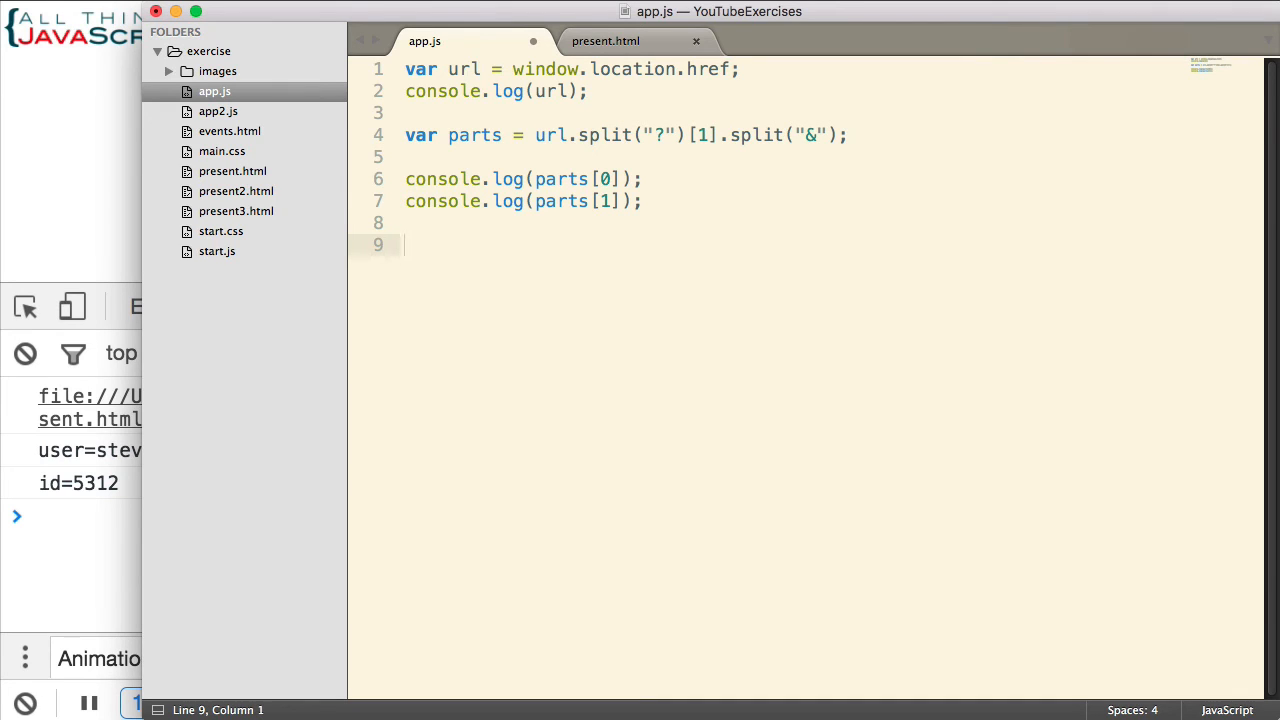
type("var str = \"")
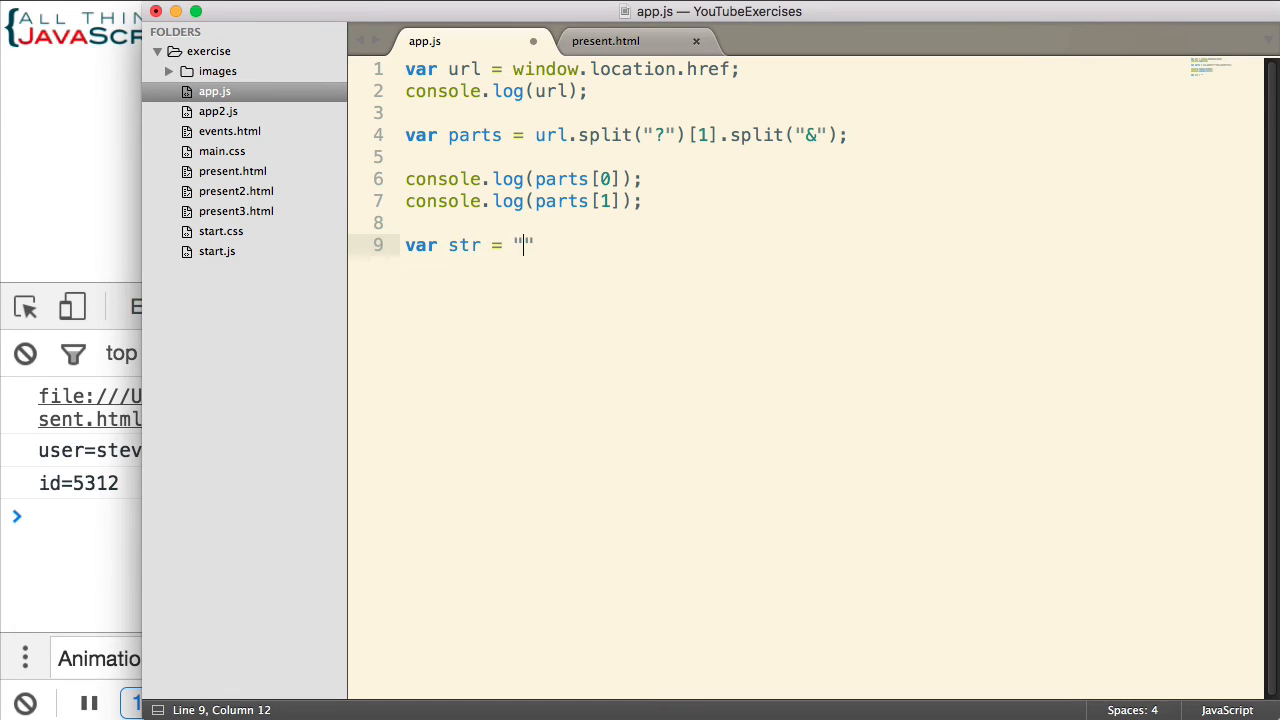
type("The co")
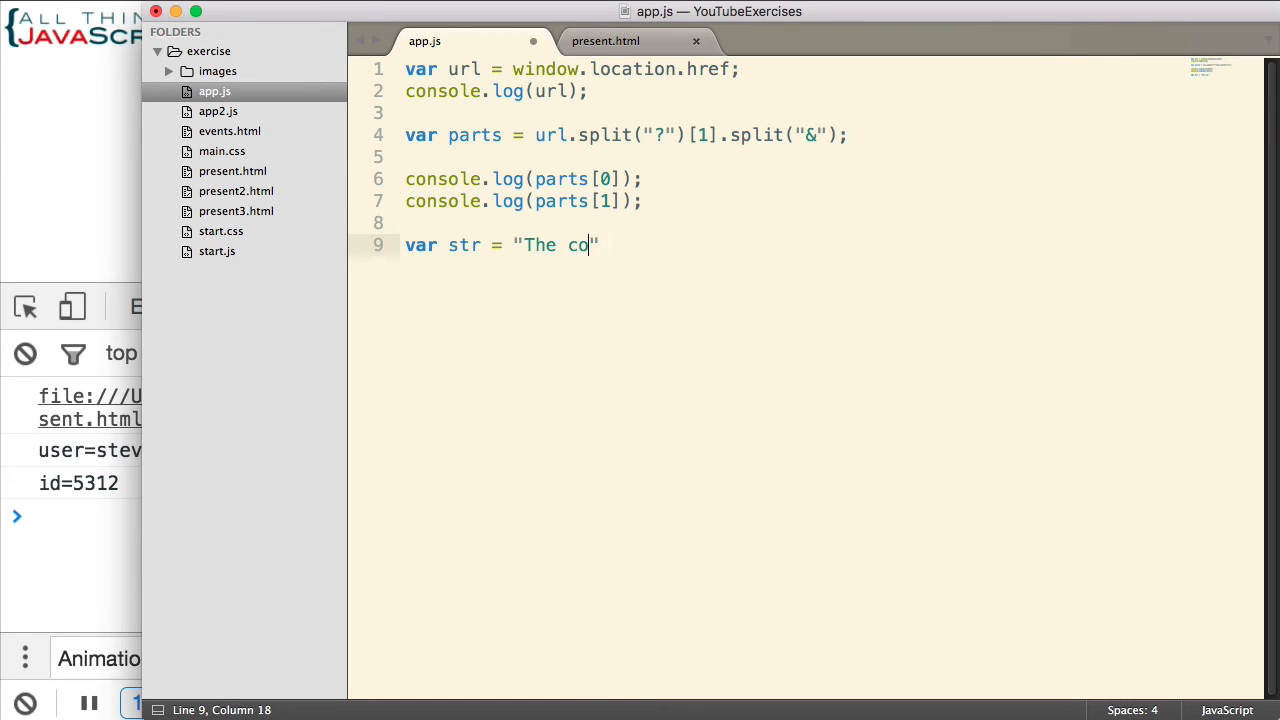
type("w jumped")
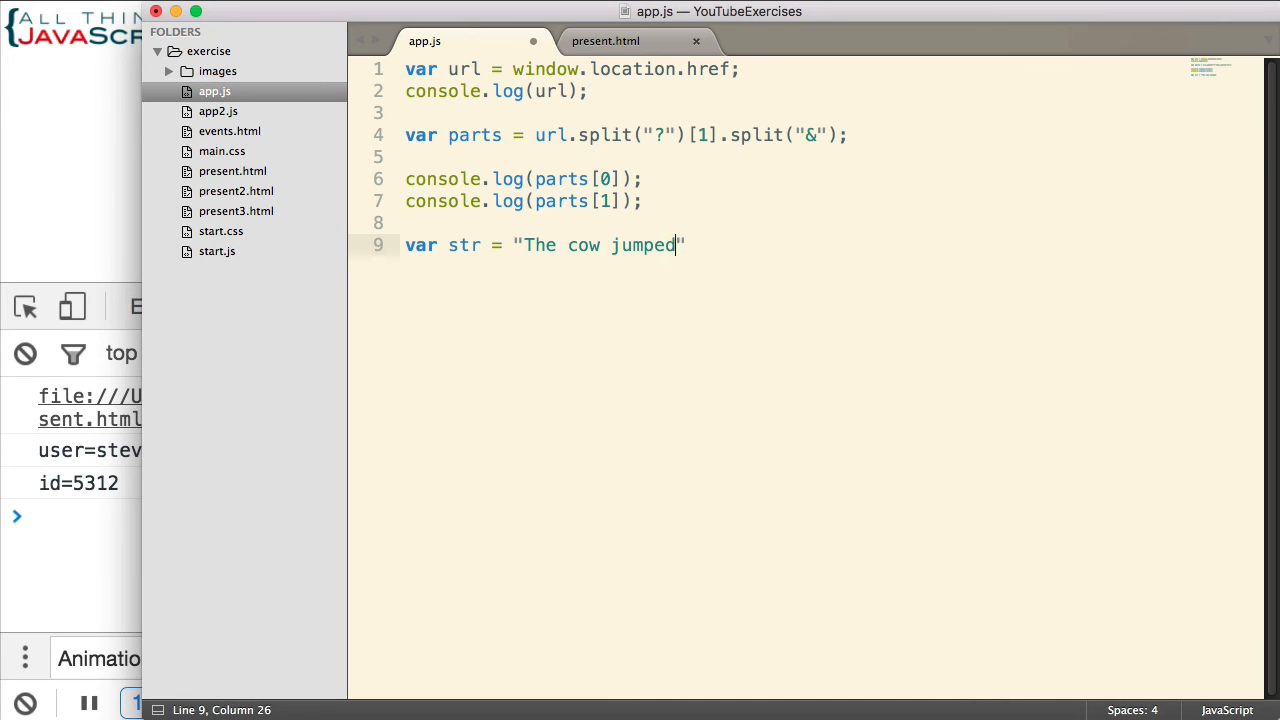
type("over the moon")
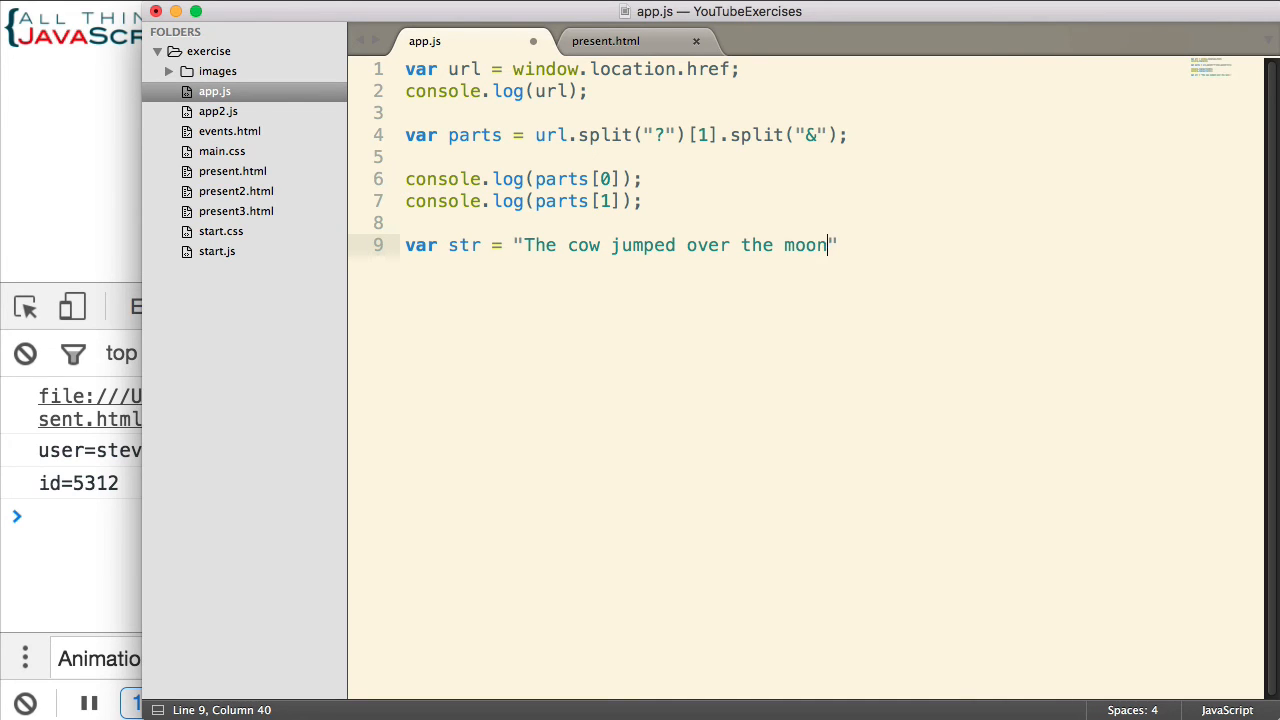
type("\";")
type("var parts")
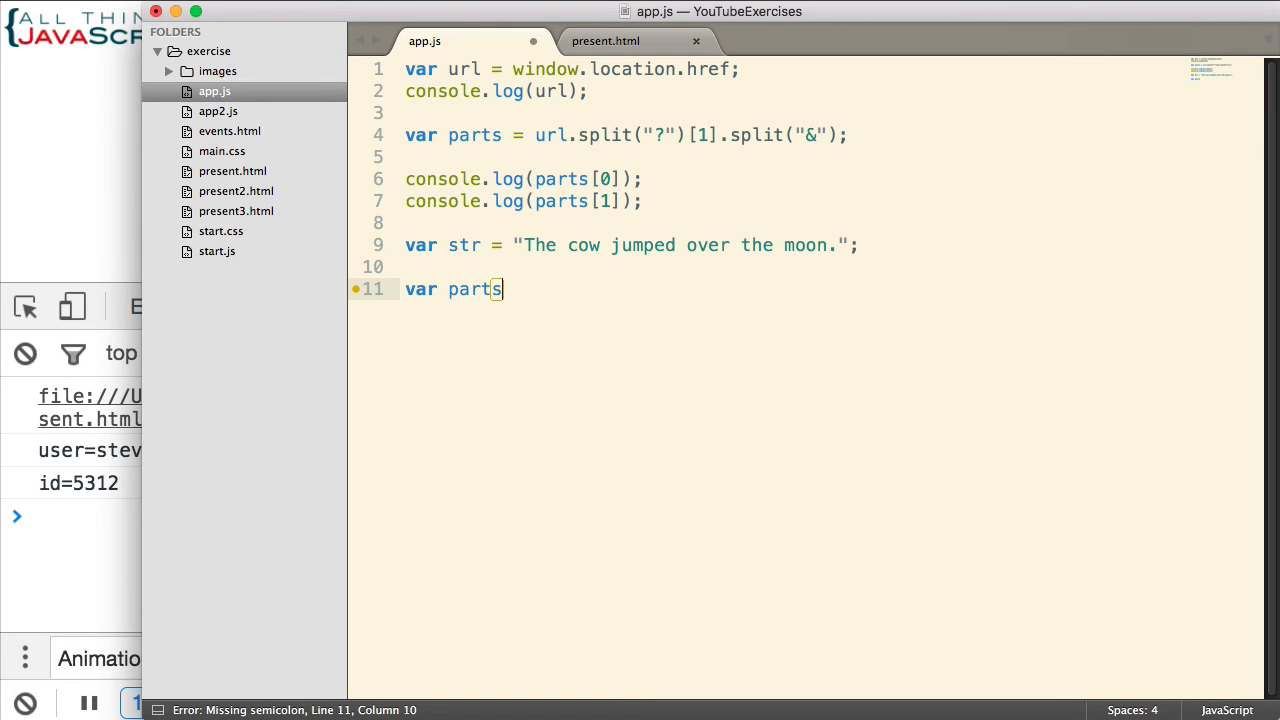
Declare var parts2 = str.split(" "); on line 11.
type("2 =")
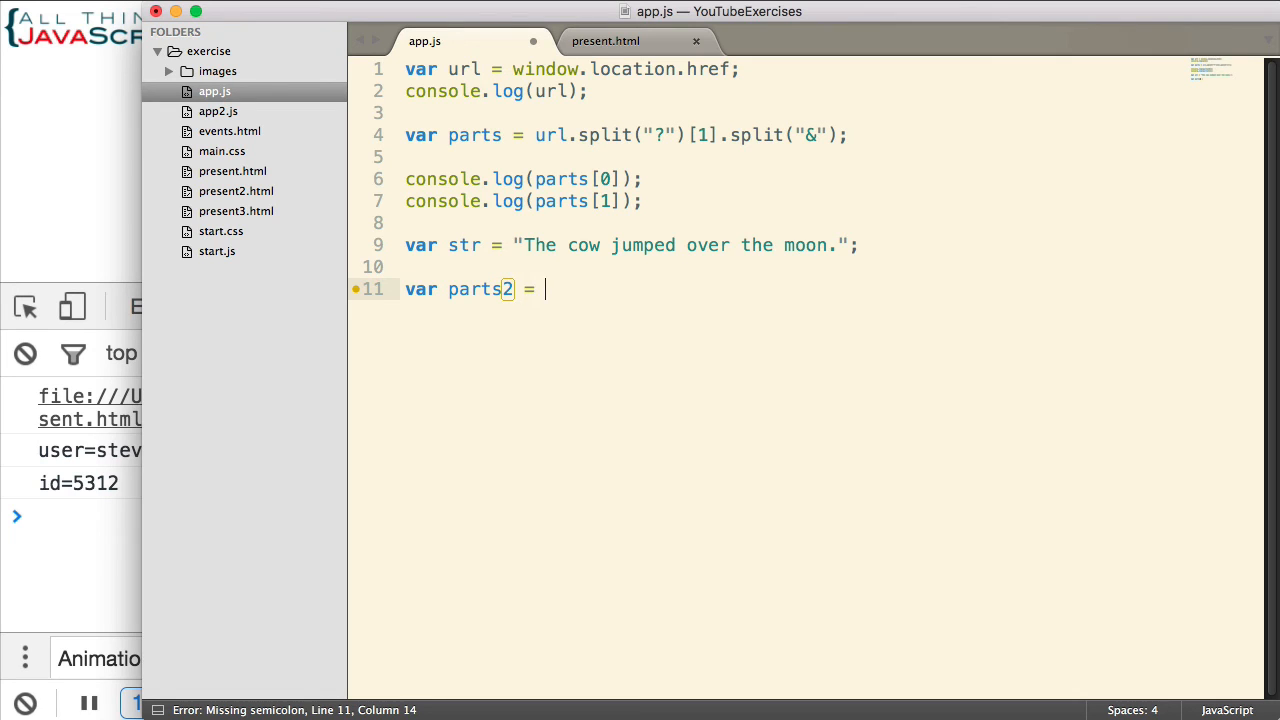
type("str.")
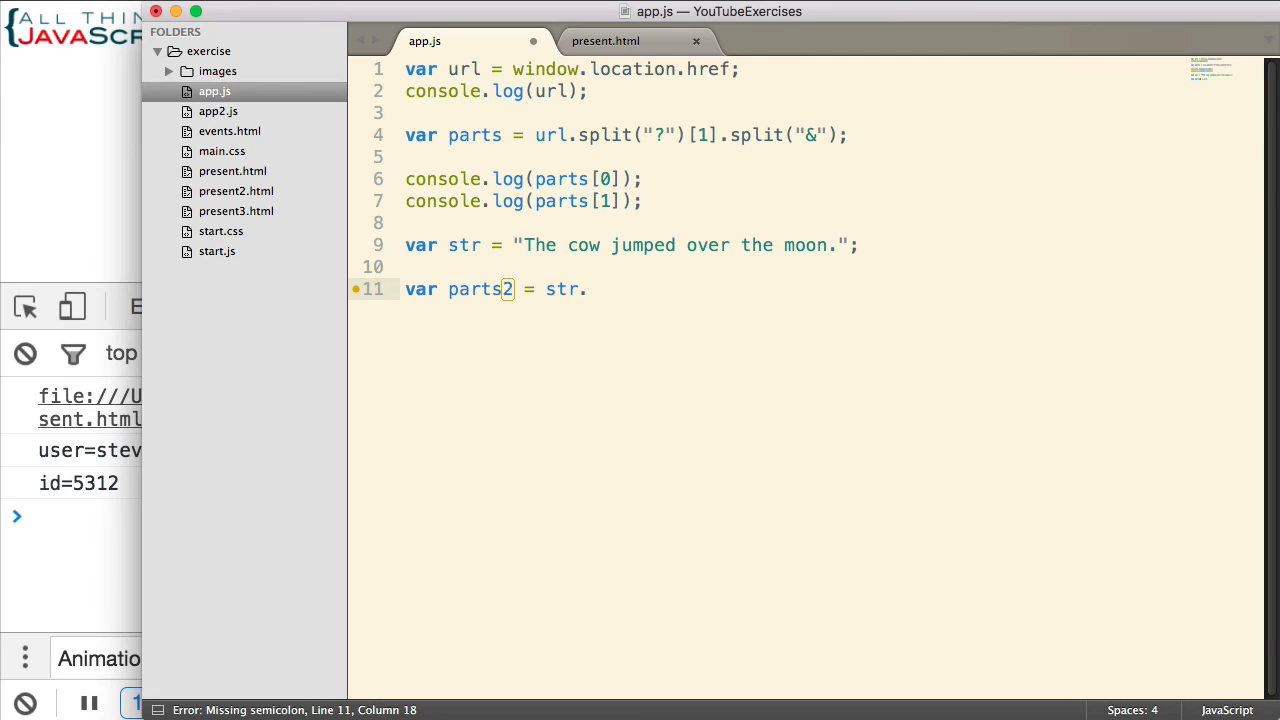
type("aplit")
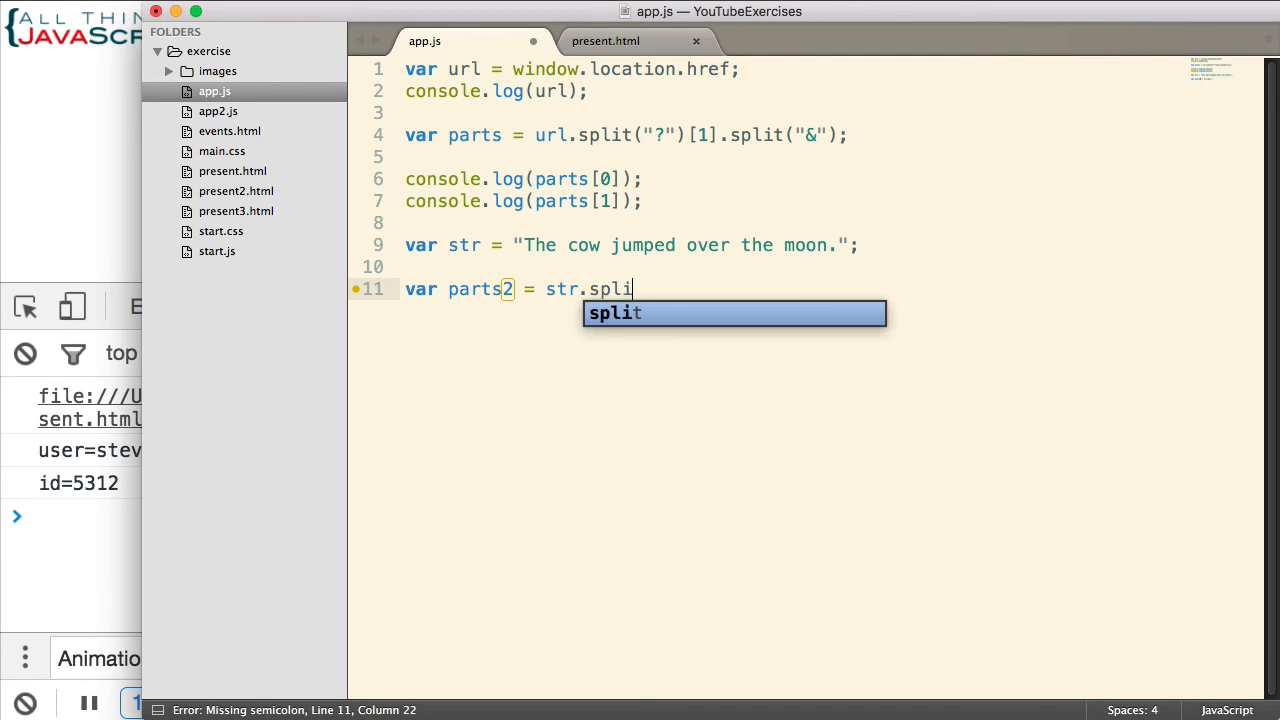
key("Tab")
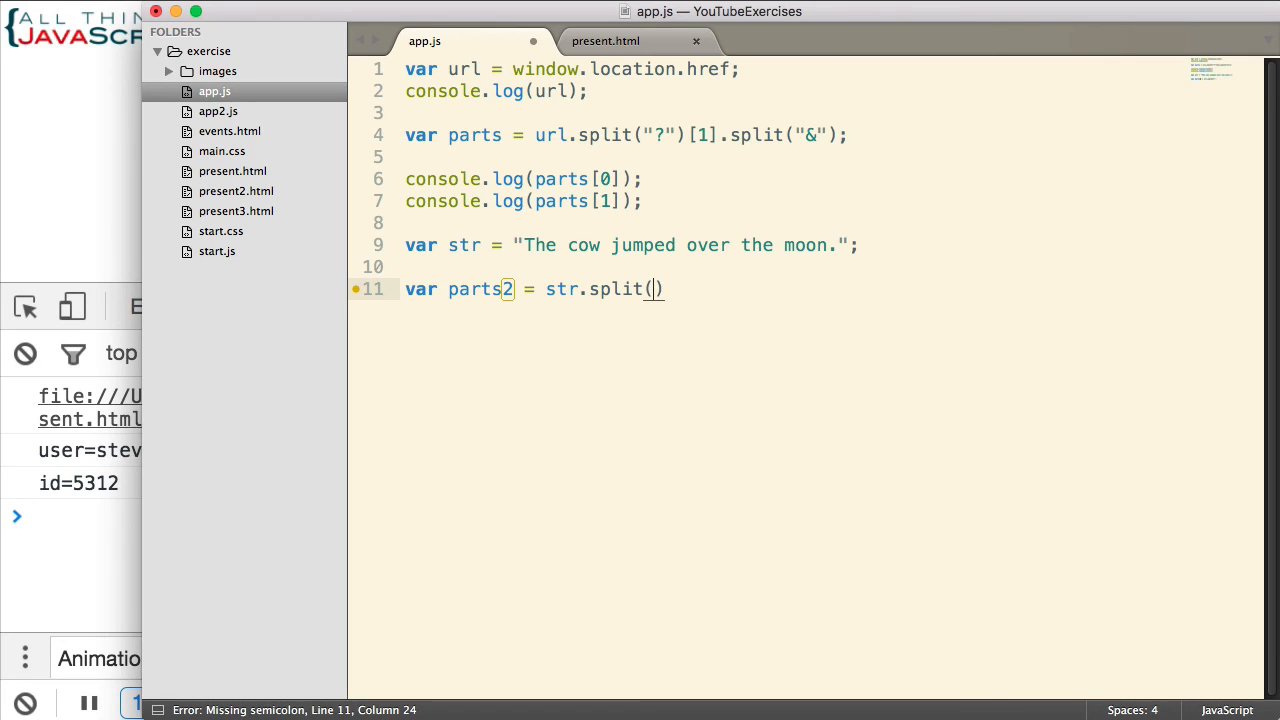
type("\" \"")
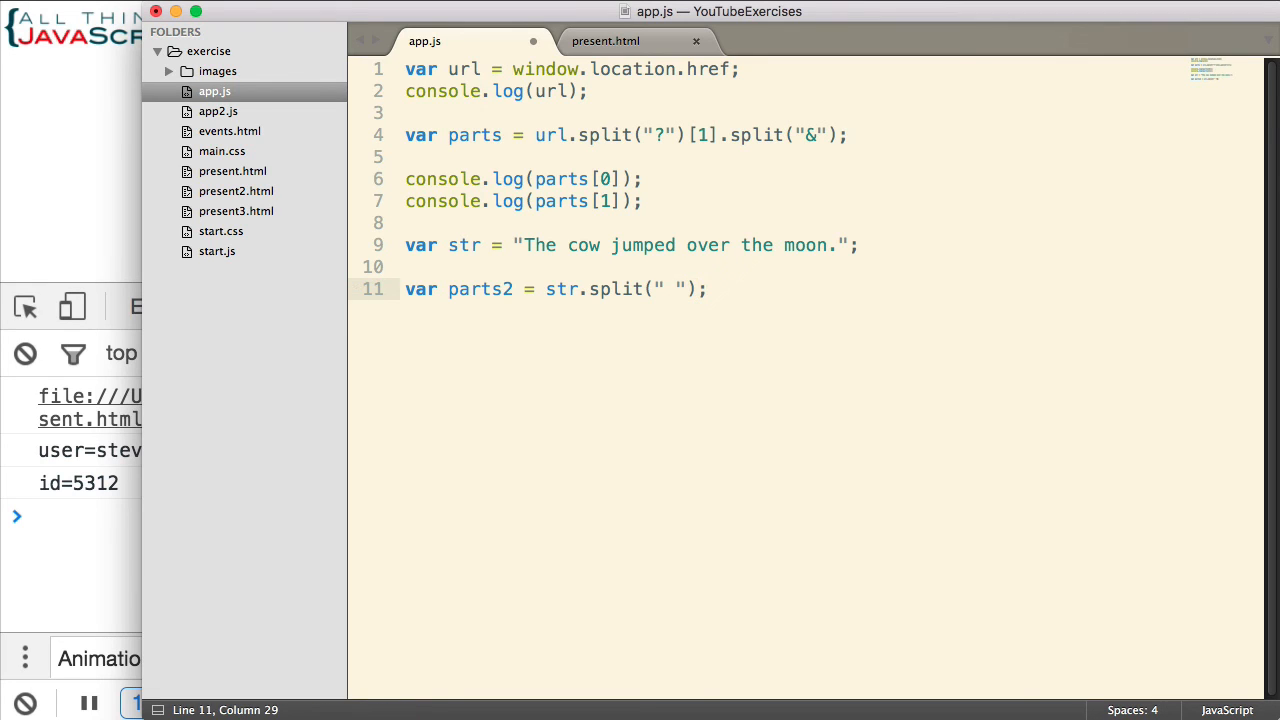
key("enter")
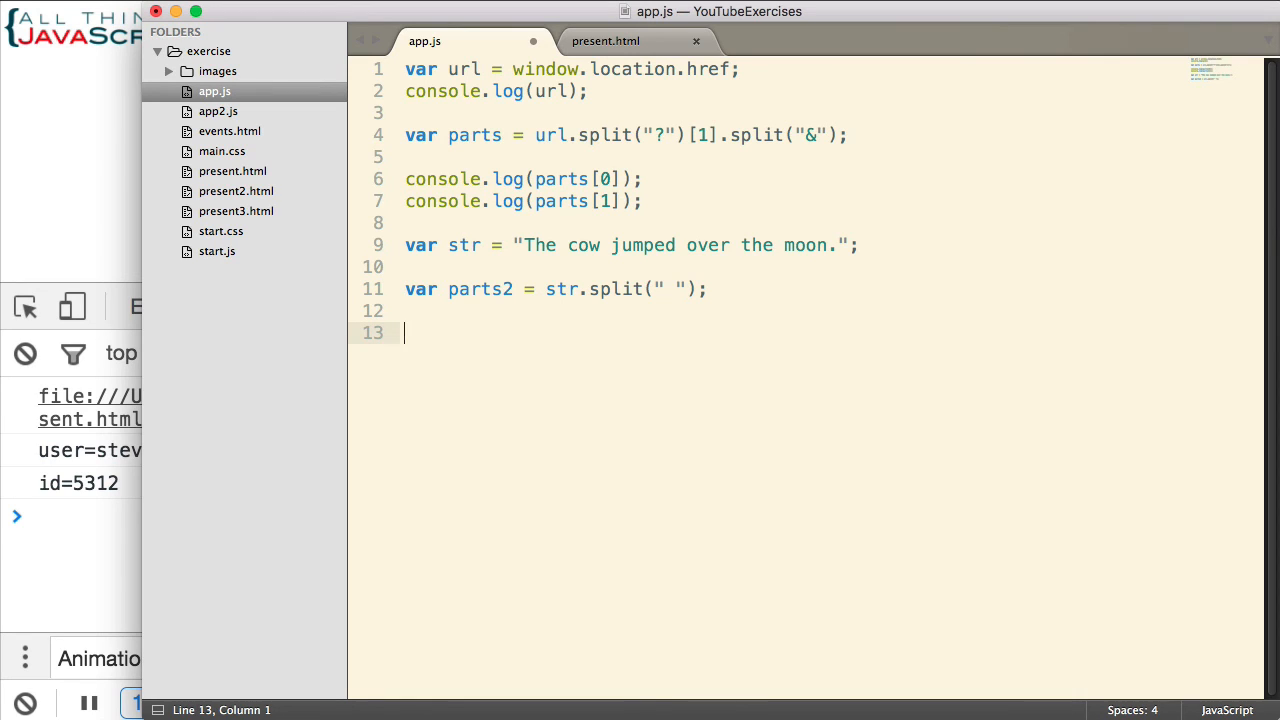
Write console.log(parts2.join("-")); on line 13.
type("consol")
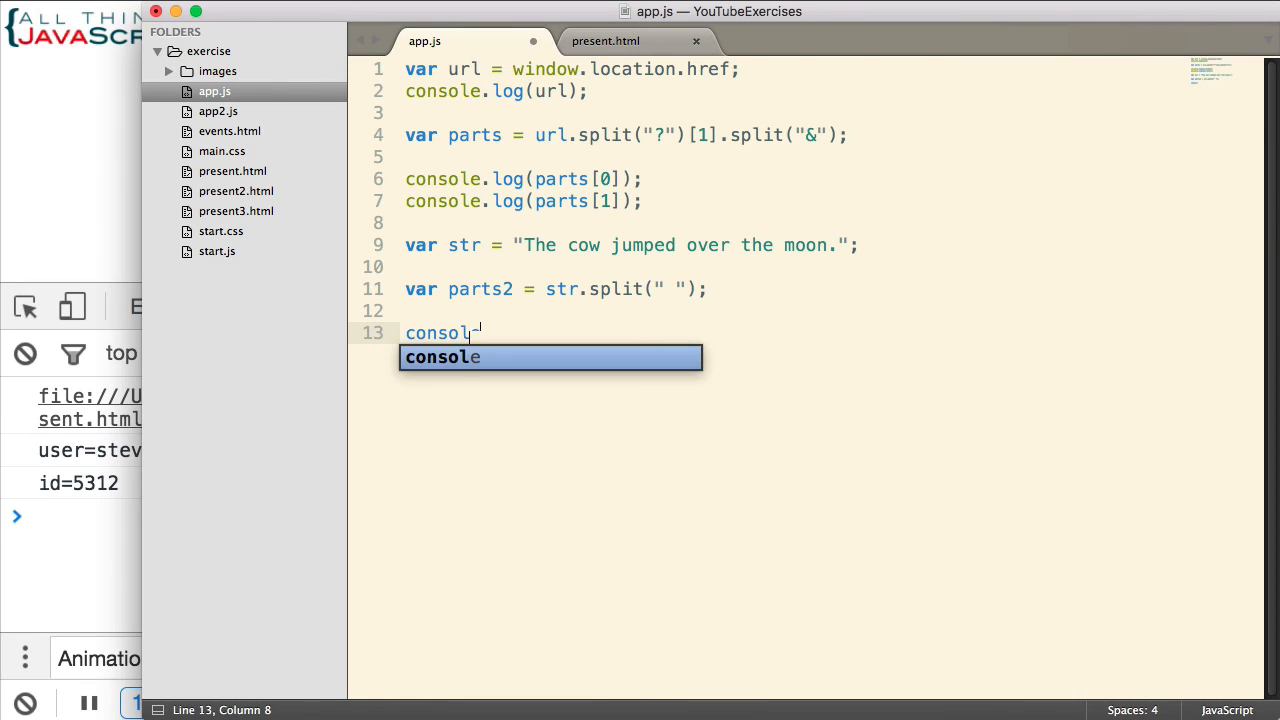
type(".part")
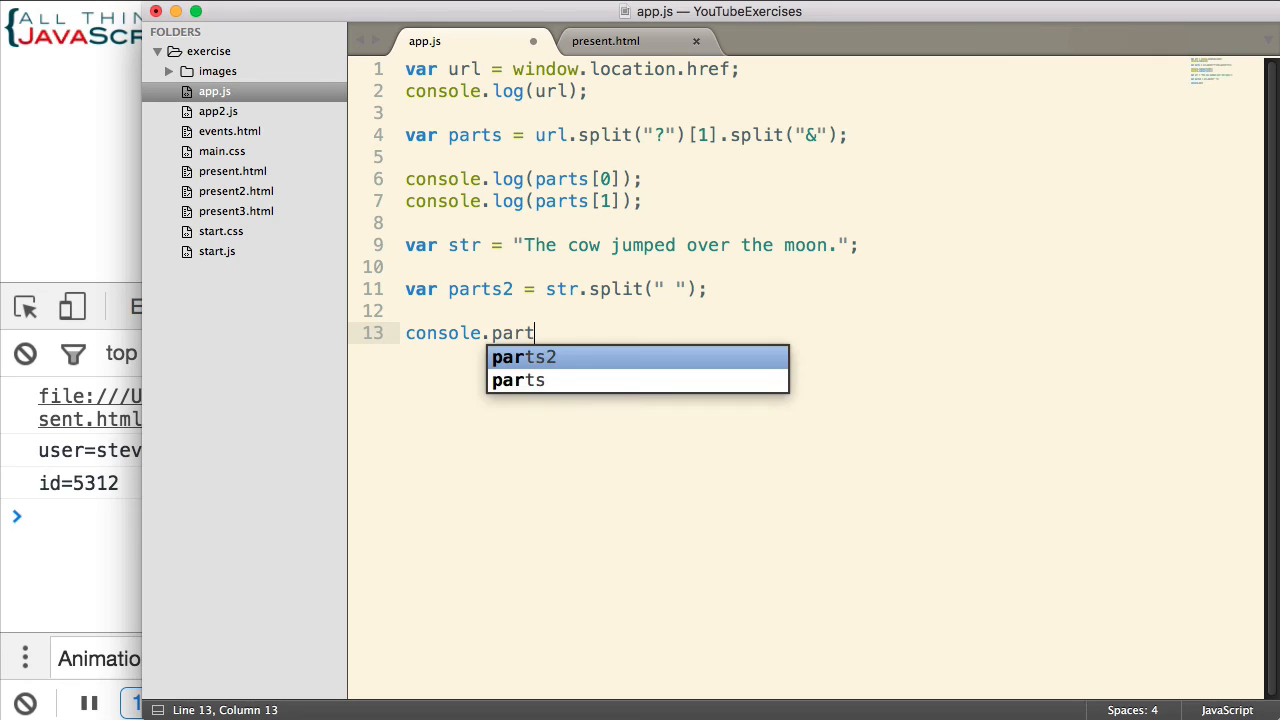
type("log")
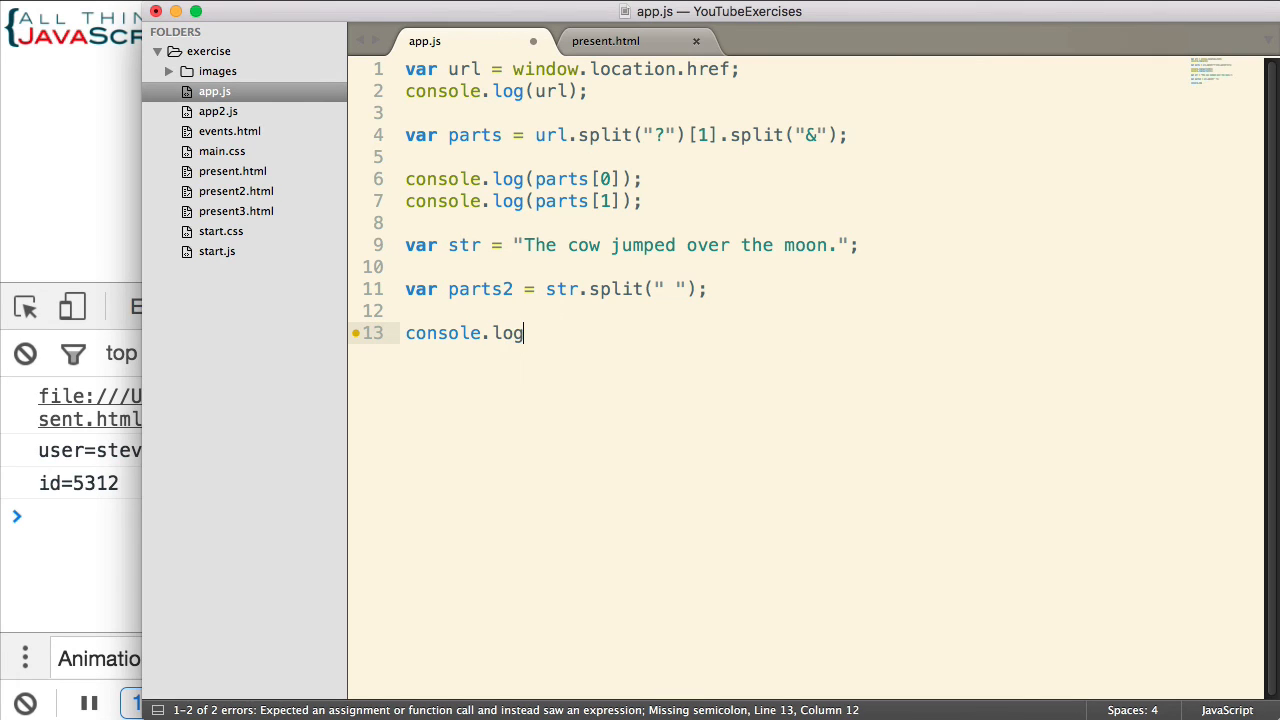
type("(parts2")
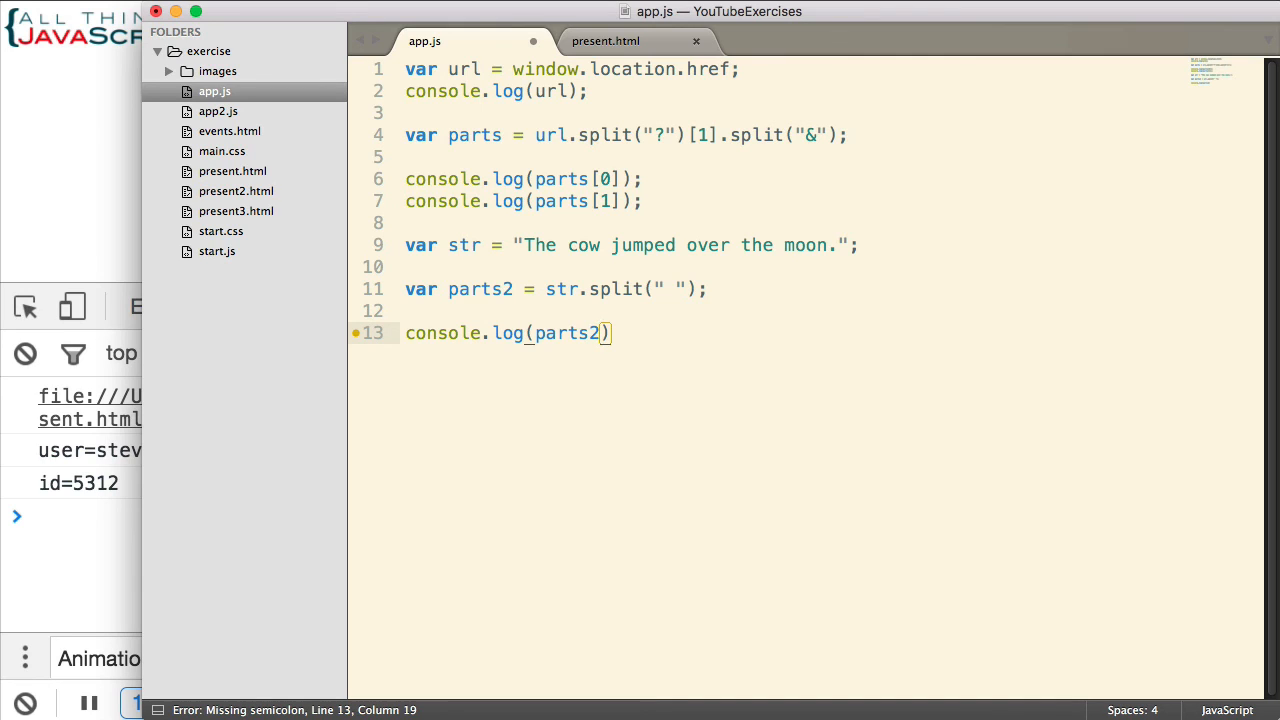
type(".join")
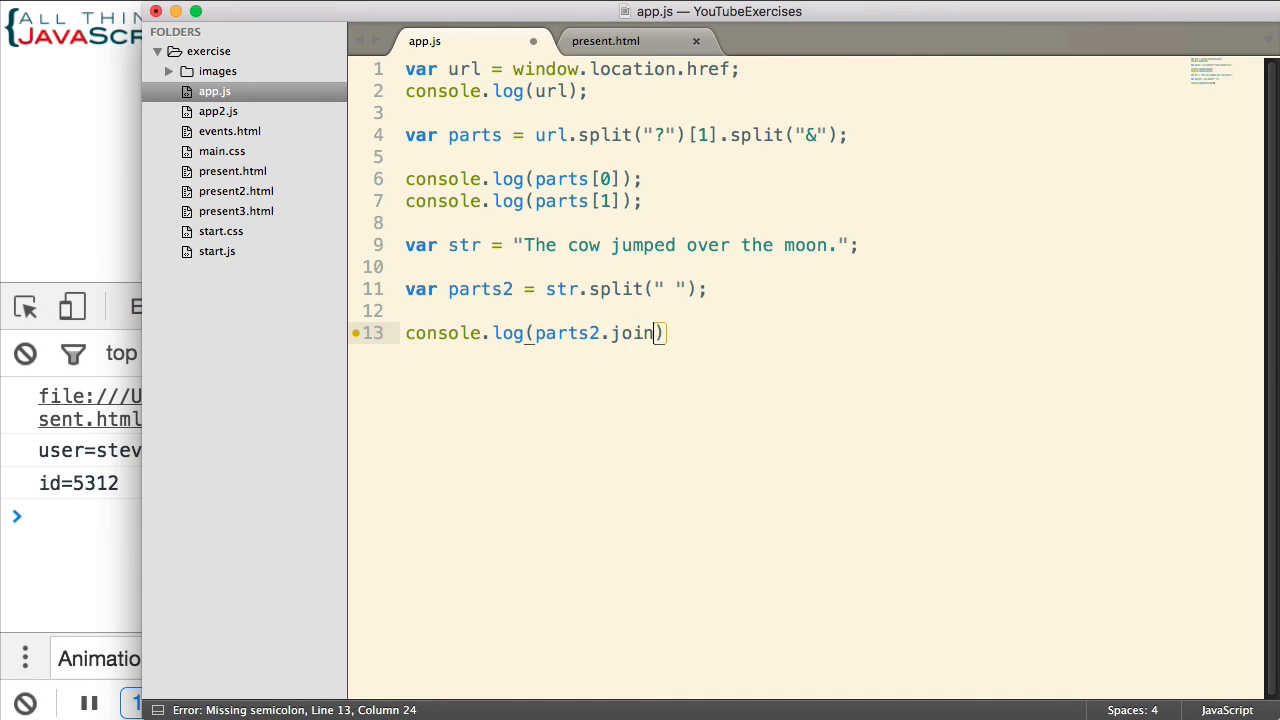
type("()")
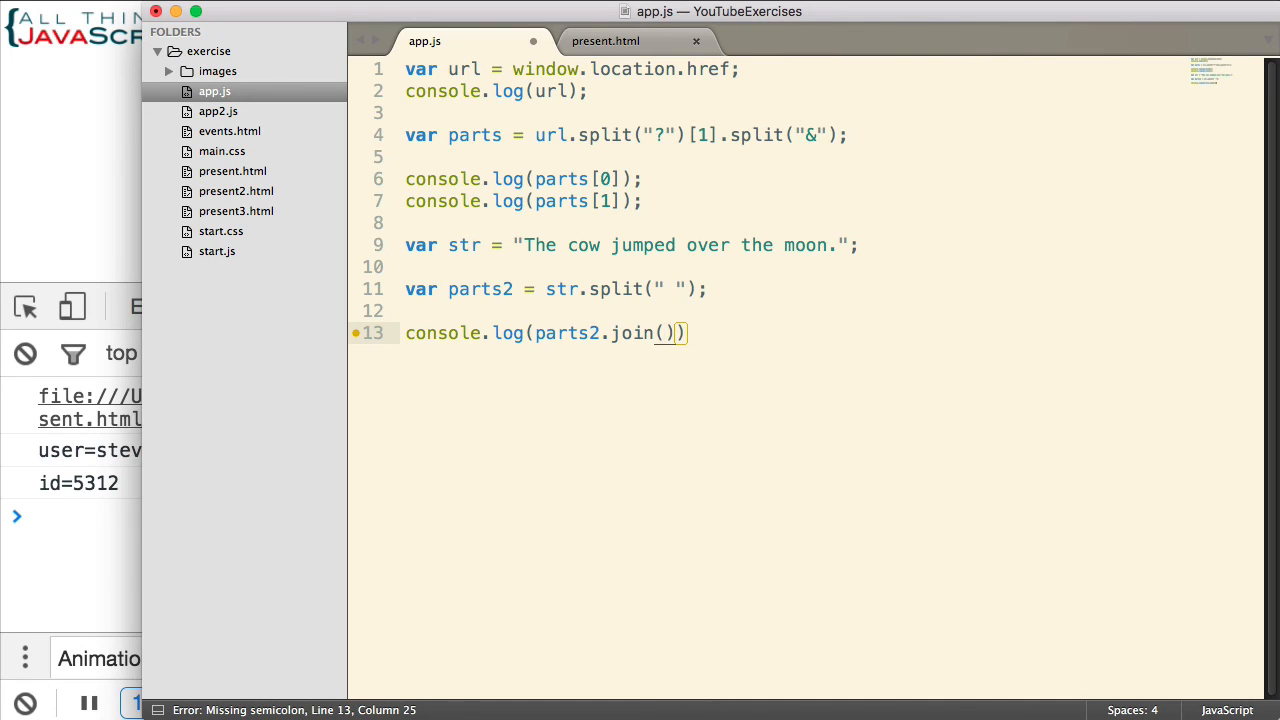
type("\"\"")
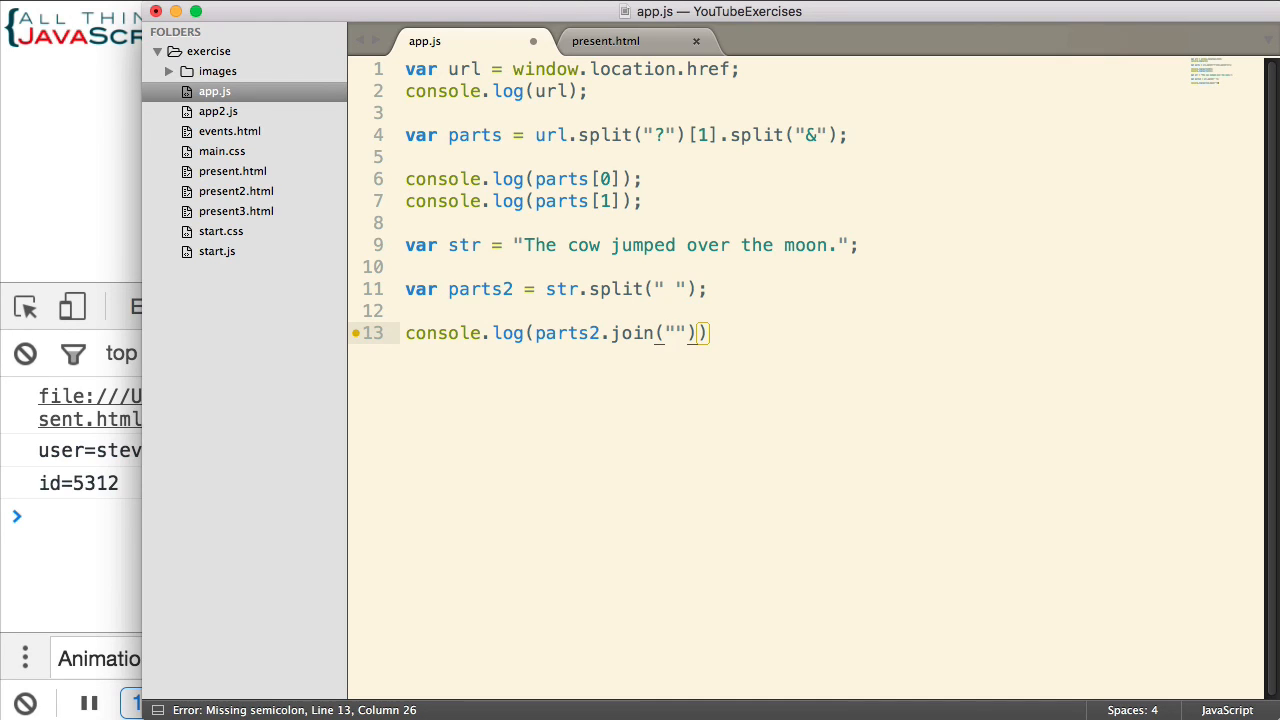
type("-")
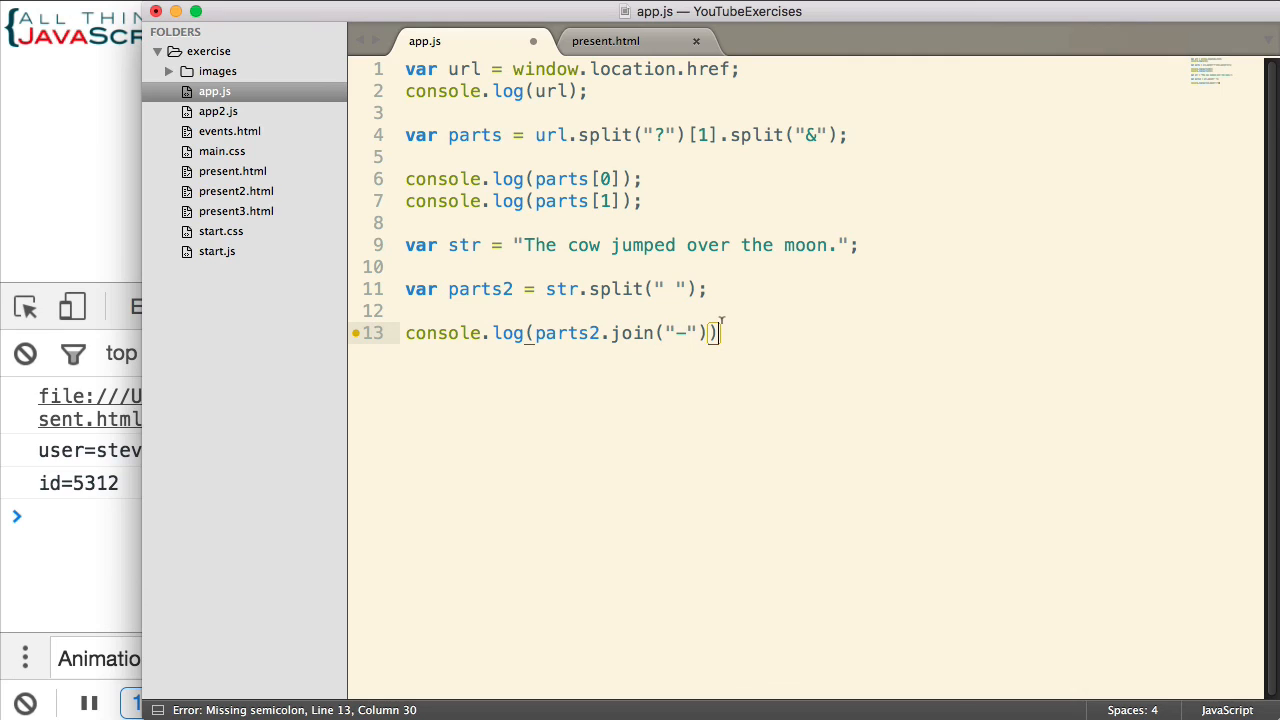
type(";")
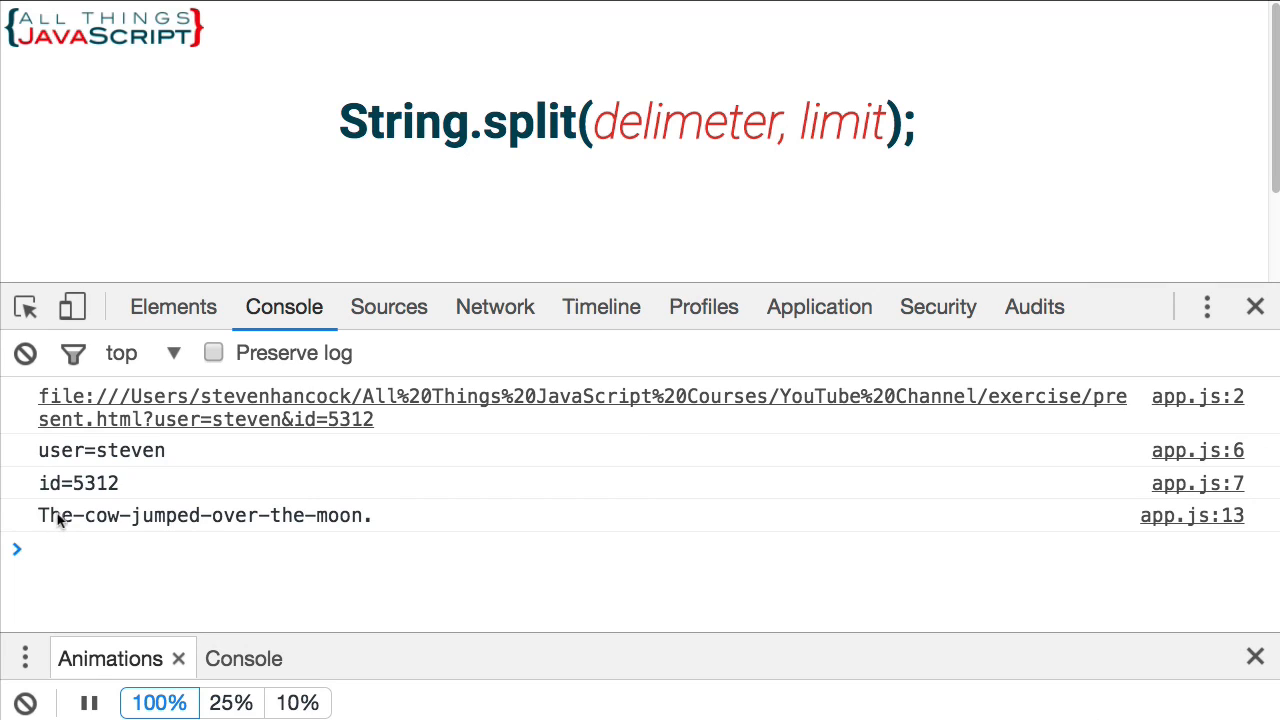
mouse_move(150, 520)
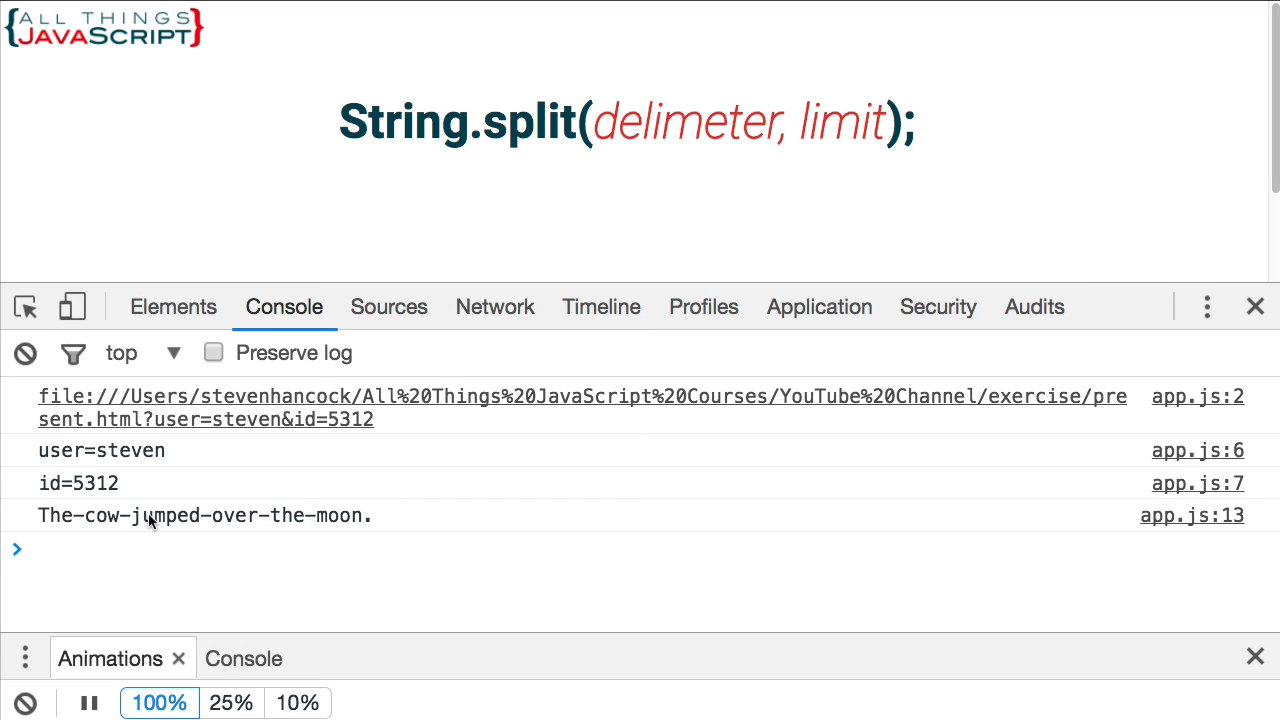